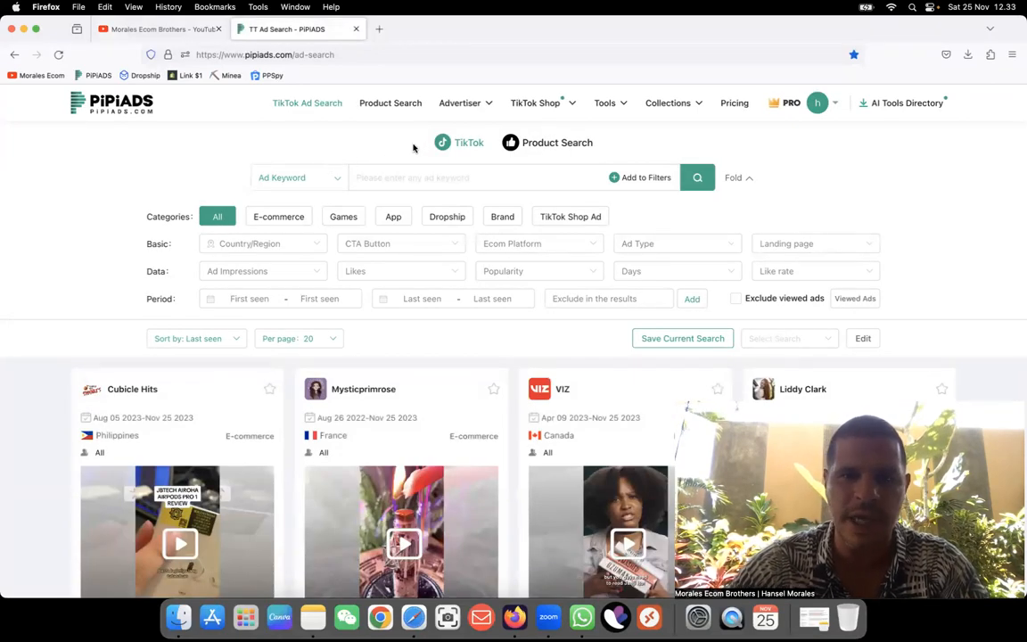
Filter Product Search to the United States with a like rate of more than 2.0%
left_click(388, 102)
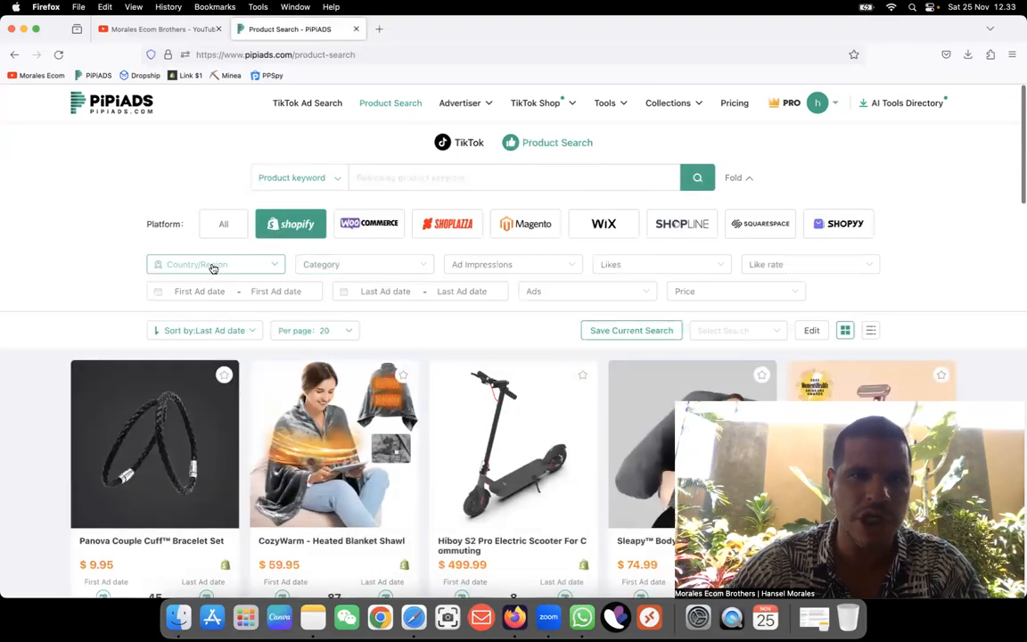
left_click(214, 264)
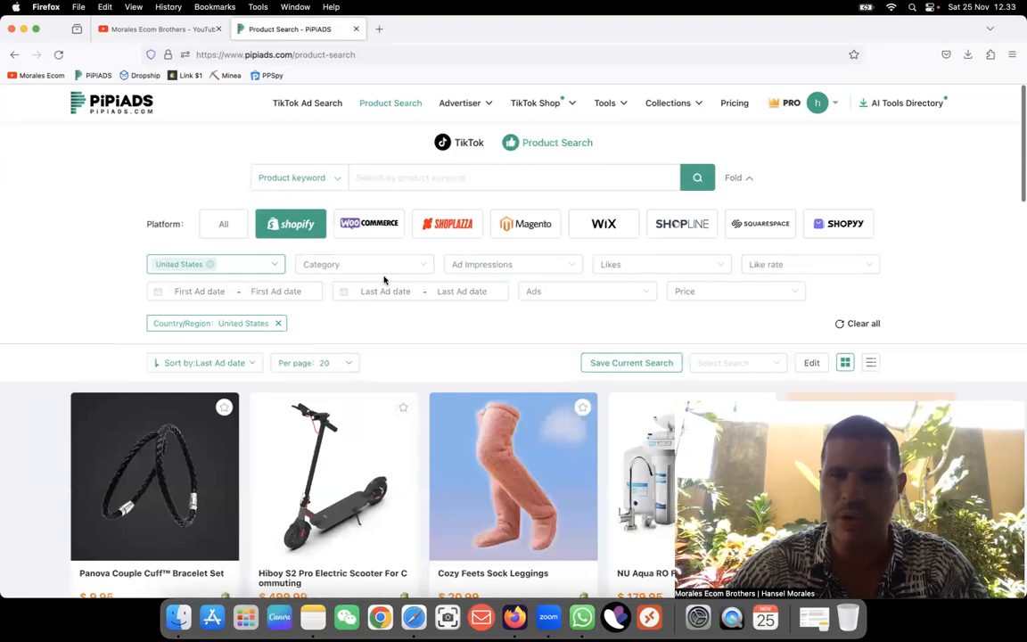
left_click(805, 263)
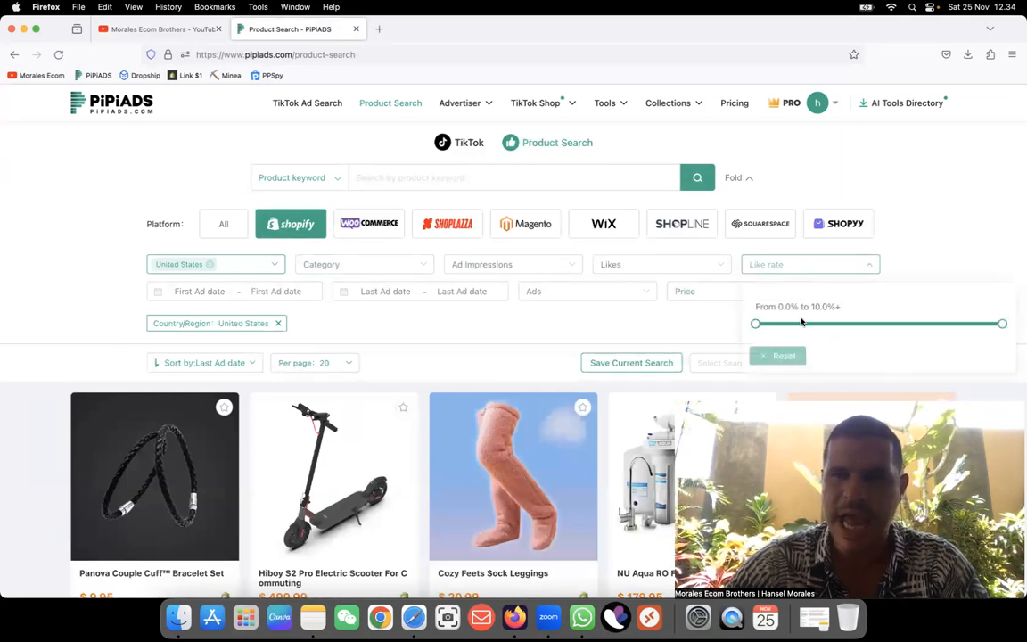
left_click_drag(756, 325, 794, 325)
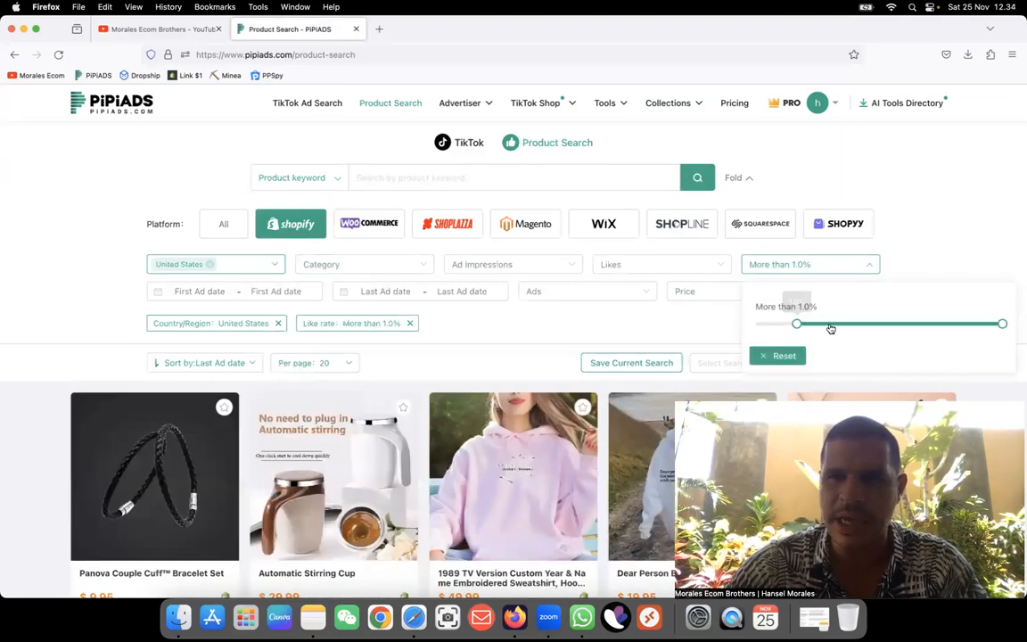
left_click_drag(795, 325, 829, 324)
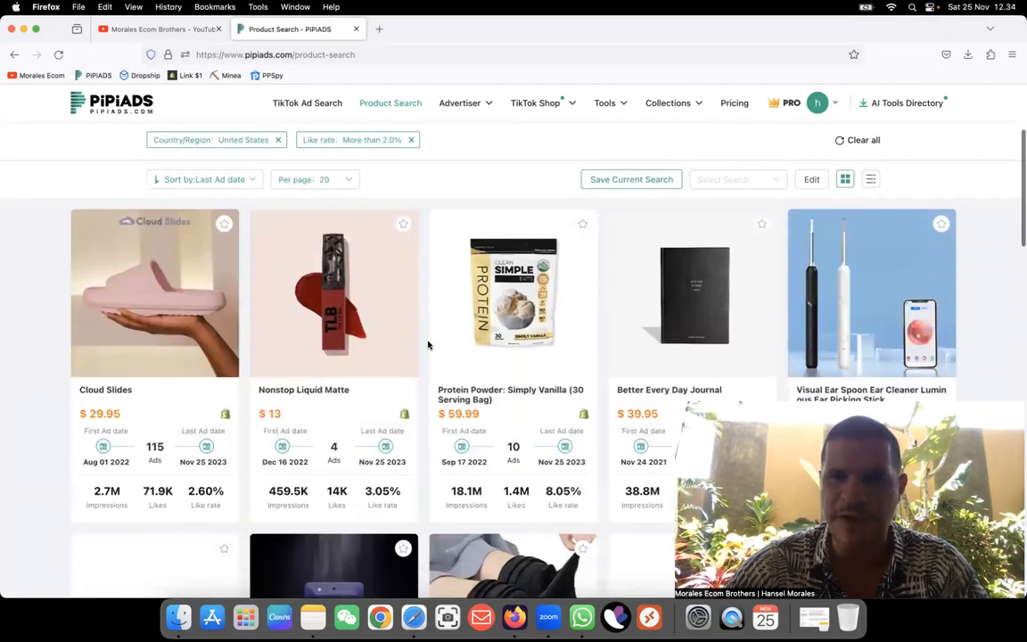
scroll("down", 3)
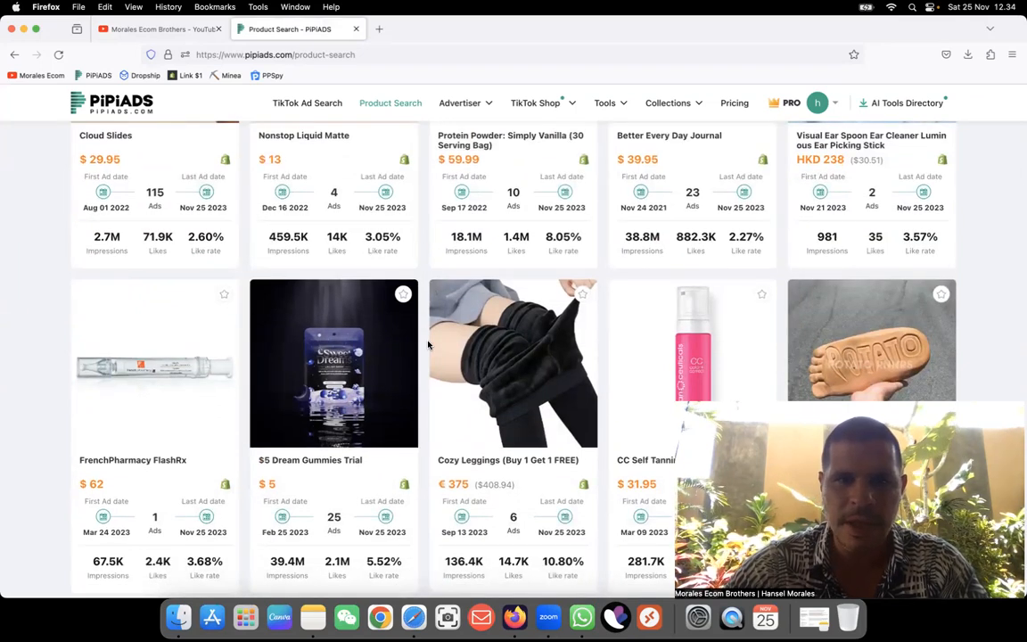
scroll("down", 3)
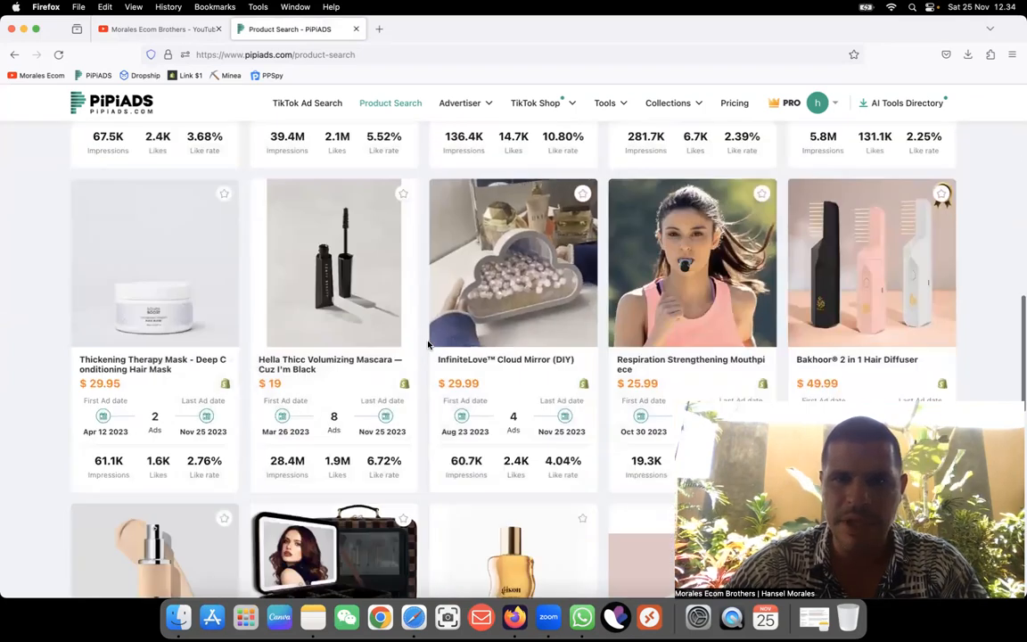
scroll("down", 3)
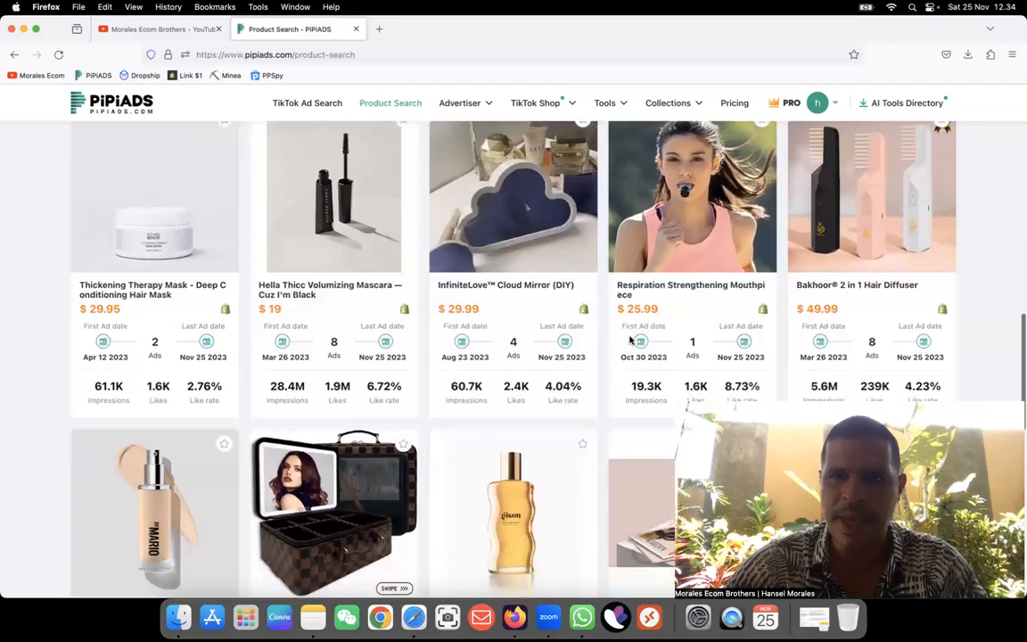
scroll("down", 3)
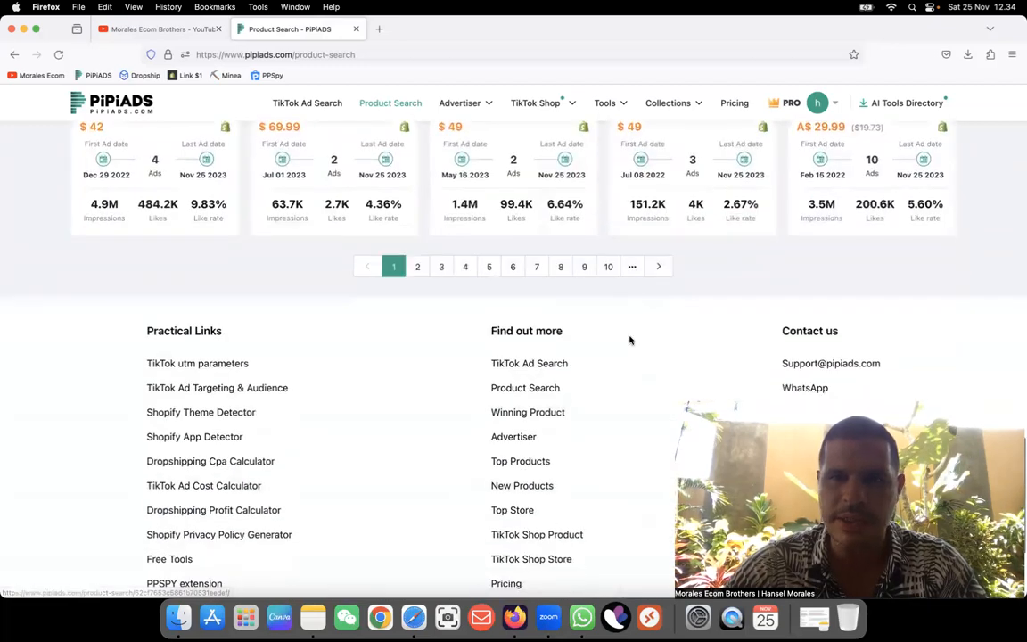
scroll("up", 3)
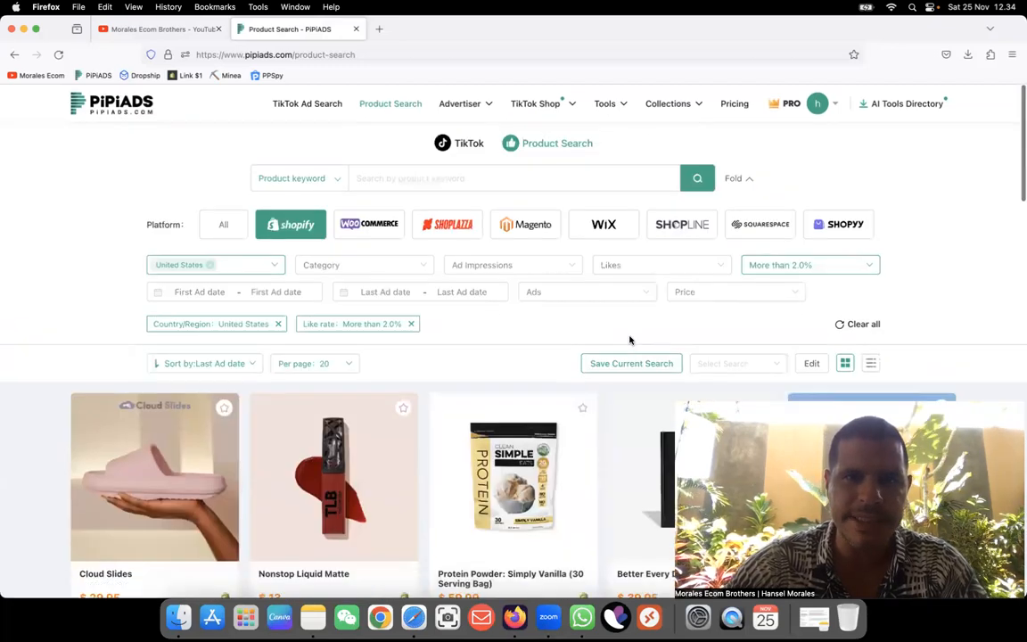
Set the results to 500 products per page and start browsing the reloaded list
left_click(313, 364)
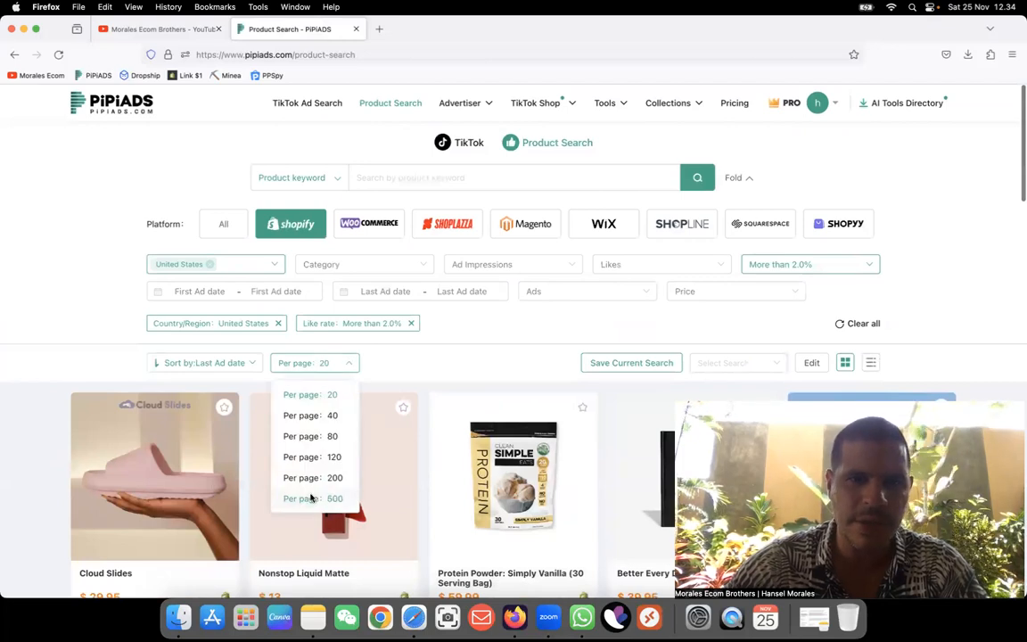
left_click(312, 499)
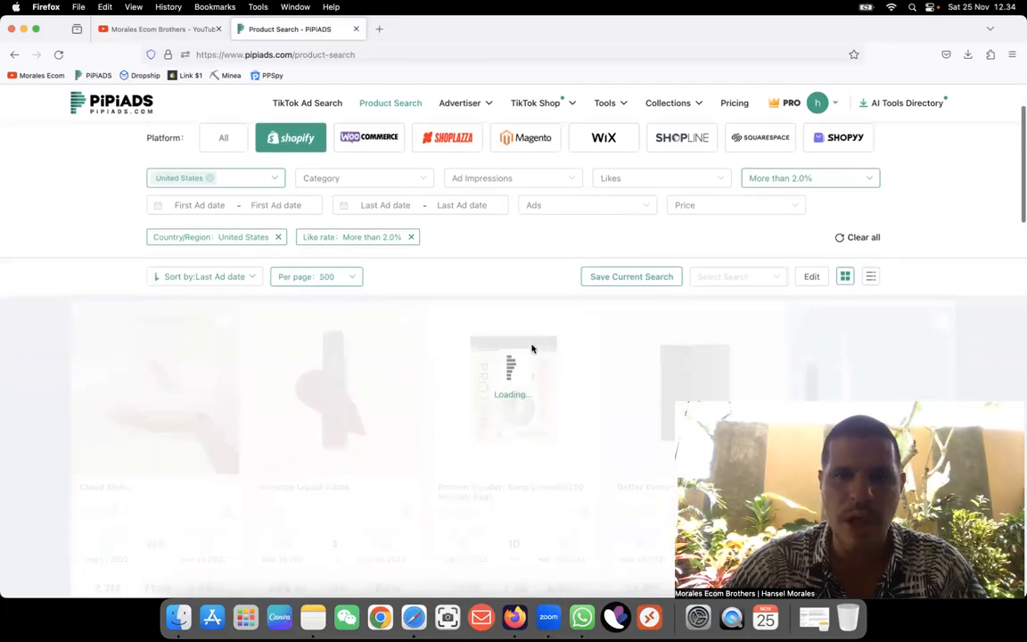
scroll("down", 3)
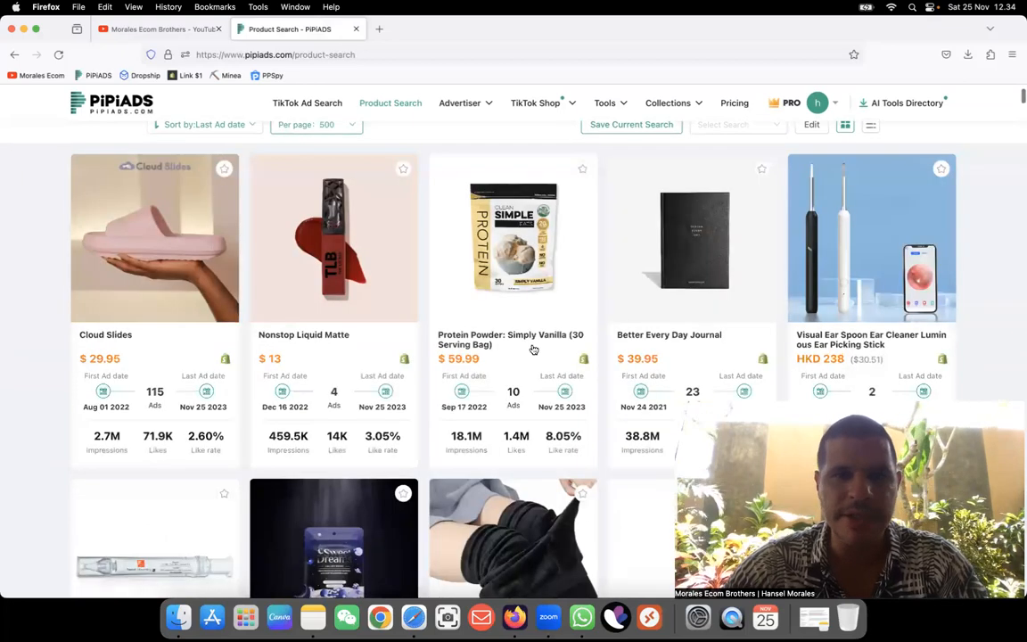
mouse_move(510, 339)
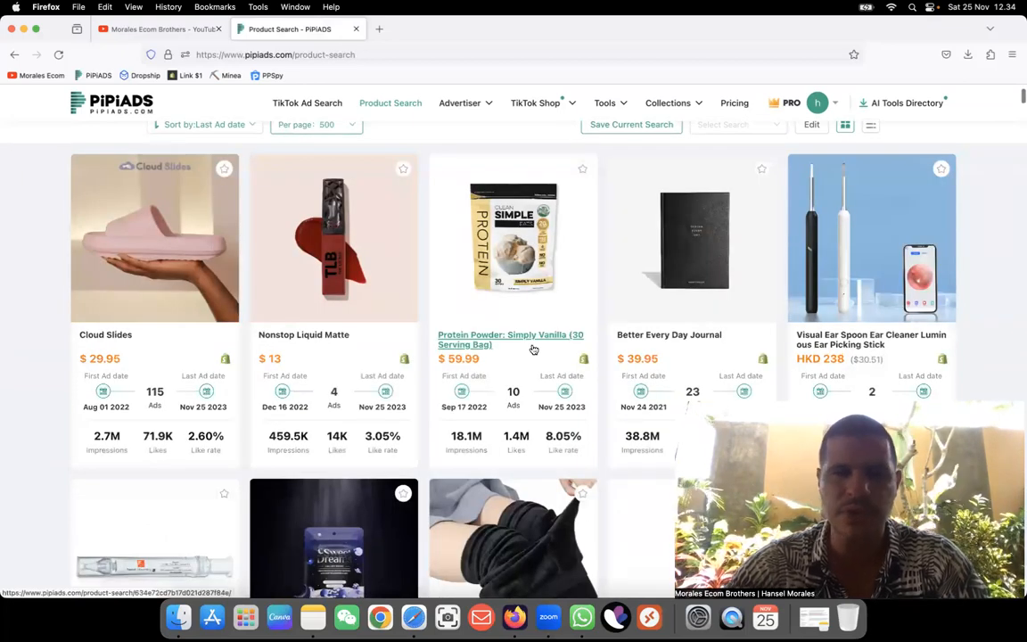
Scroll down the results grid past the Austin Kneeling Chair to The Best Friend Forever Ring card
scroll("down", 3)
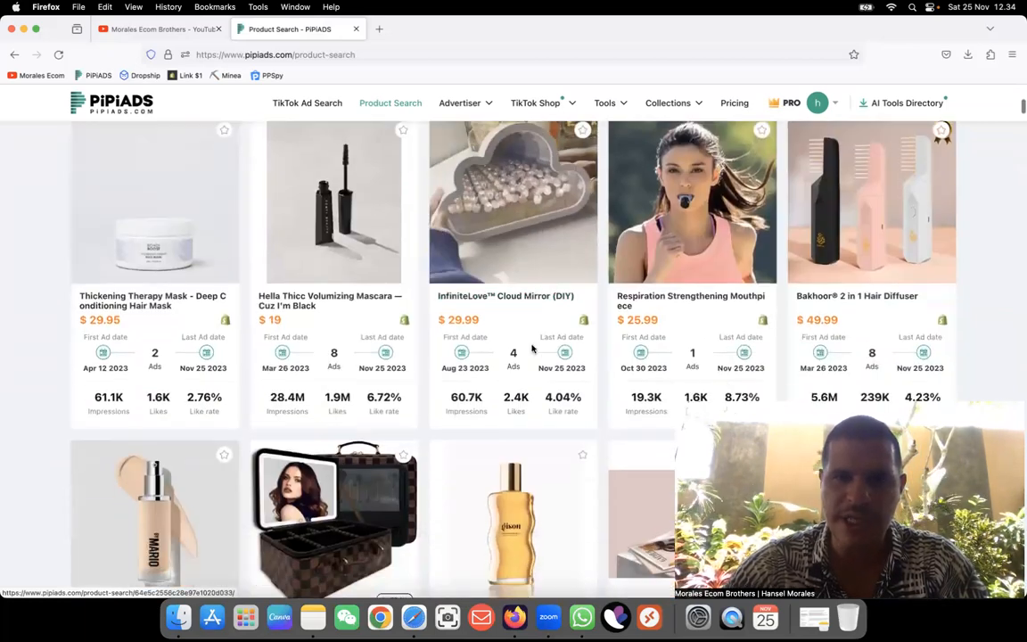
scroll("down", 3)
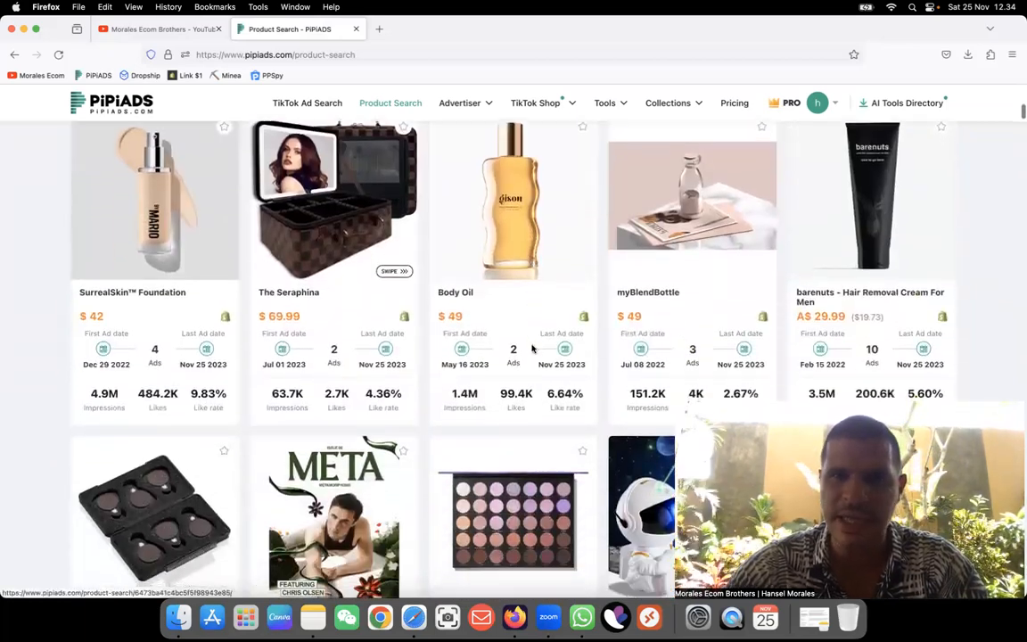
scroll("down", 3)
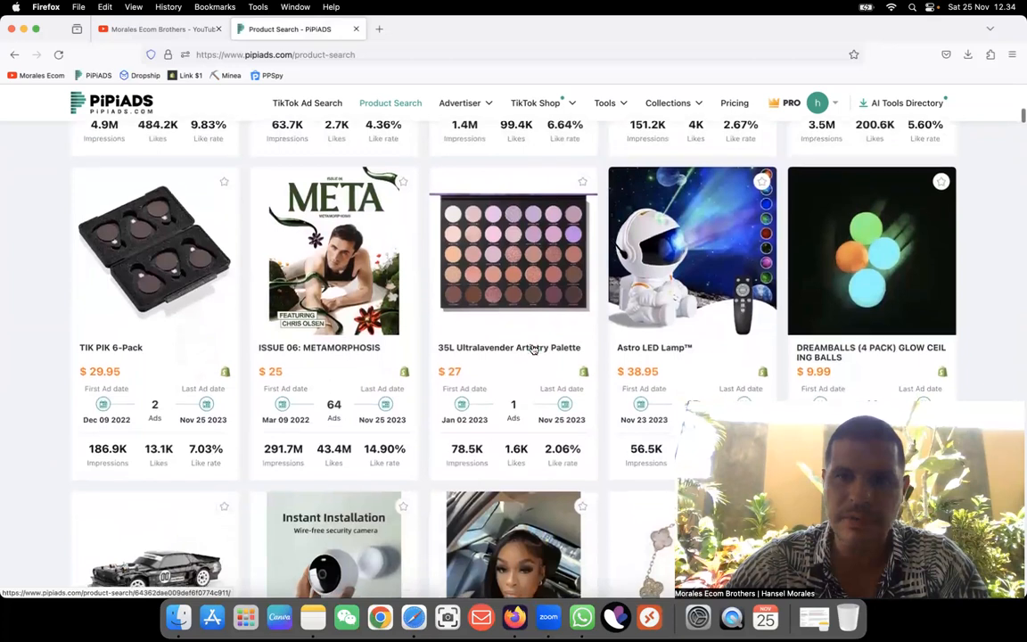
scroll("down", 3)
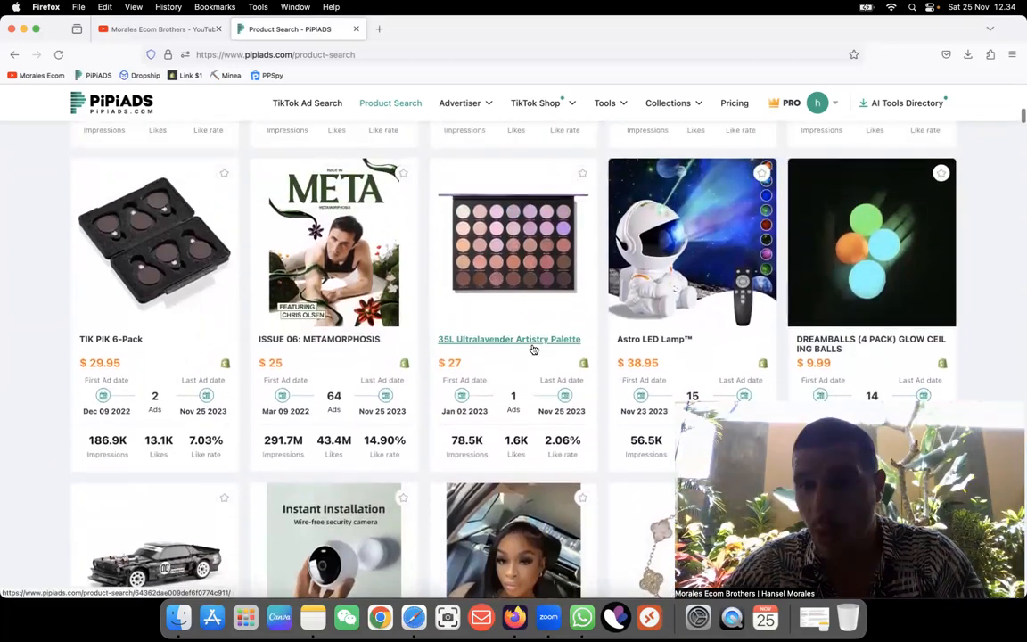
scroll("down", 3)
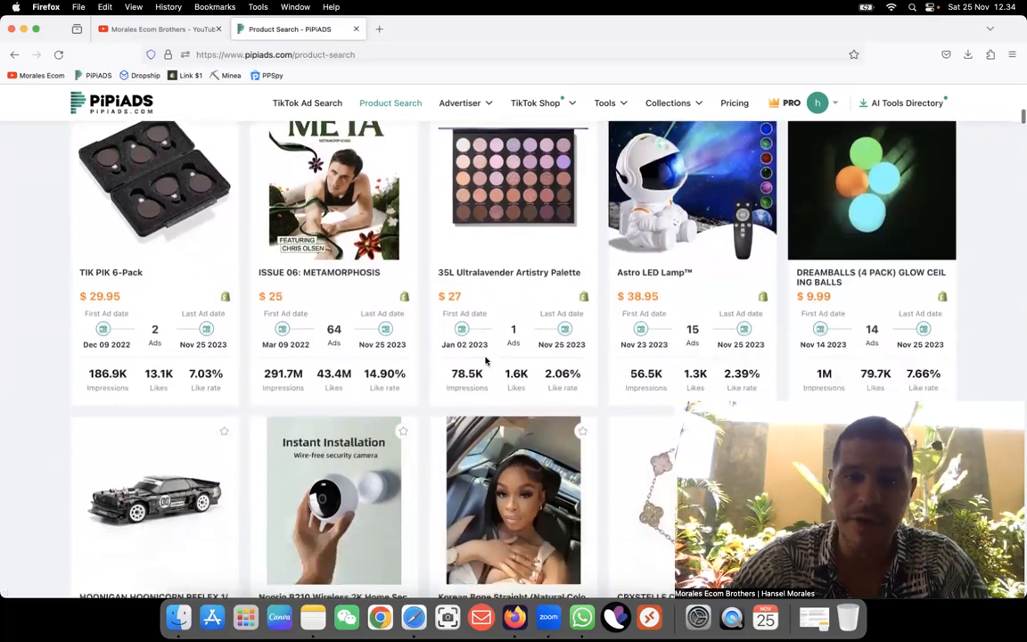
scroll("down", 3)
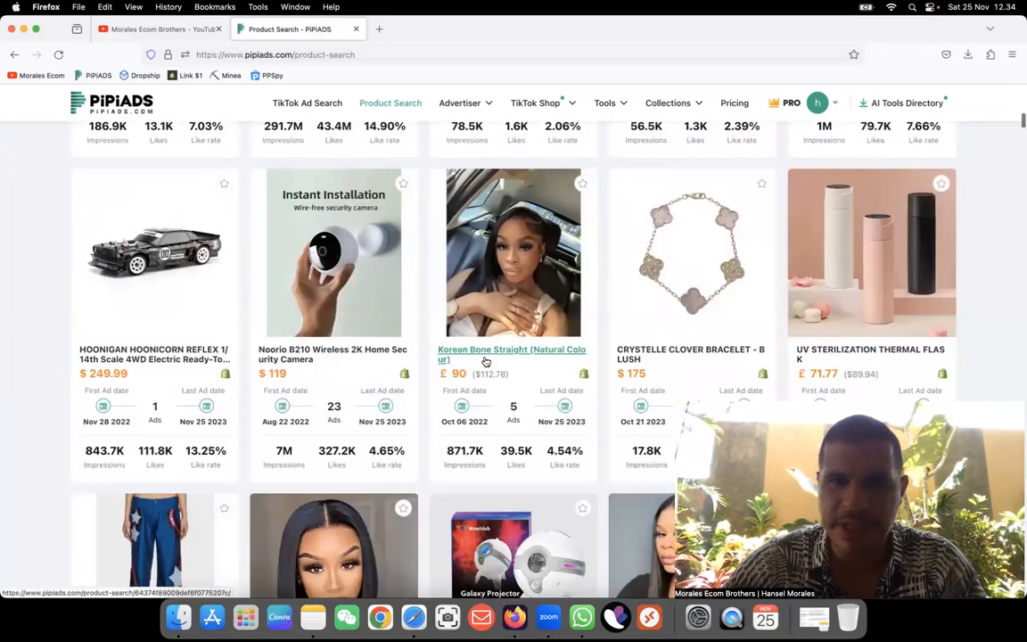
scroll("down", 3)
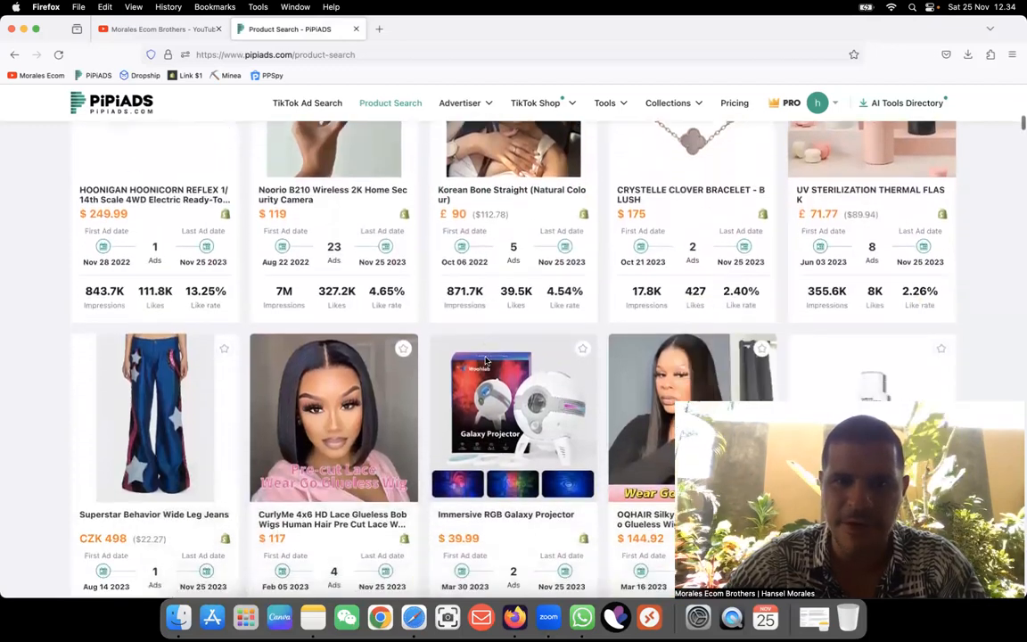
scroll("down", 3)
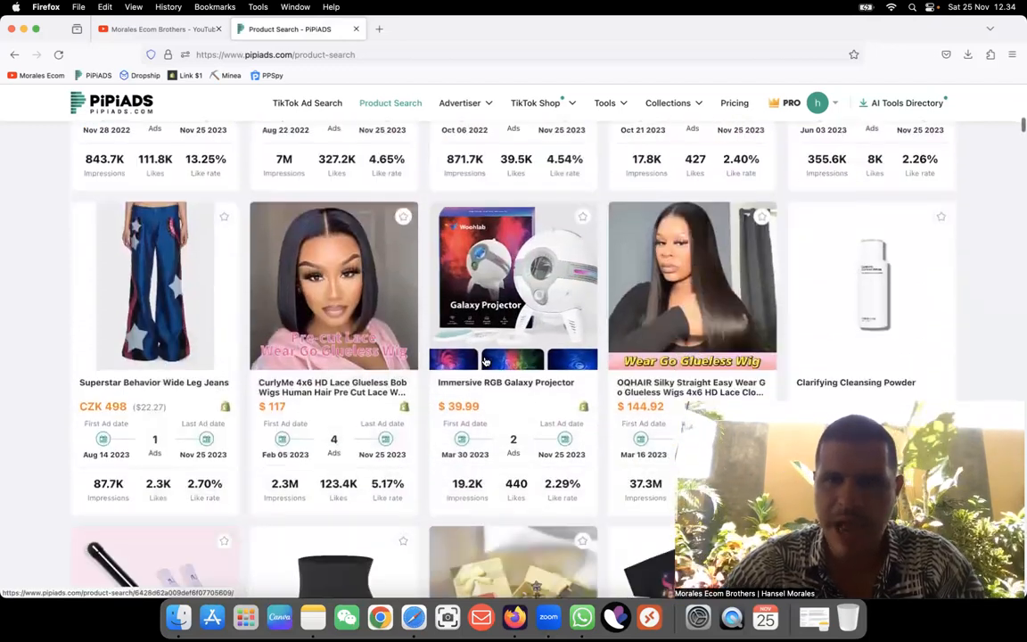
scroll("down", 3)
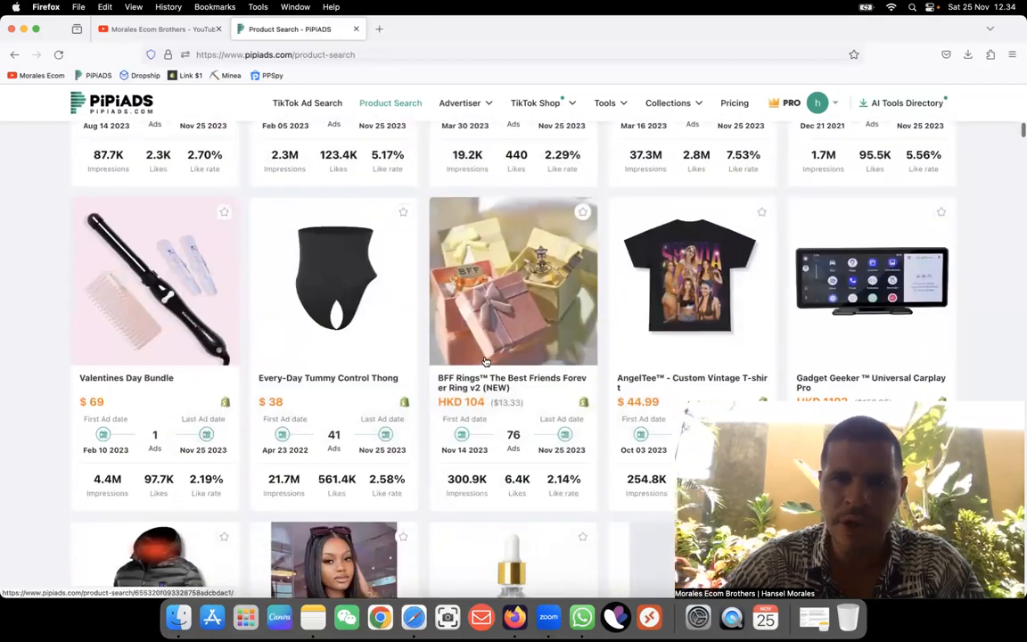
scroll("down", 3)
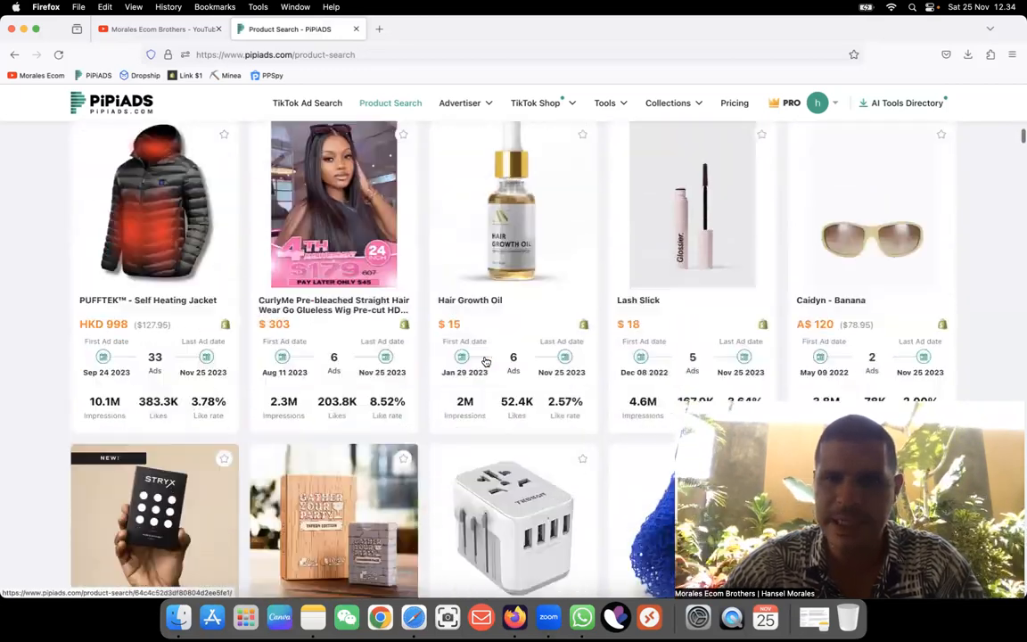
scroll("down", 3)
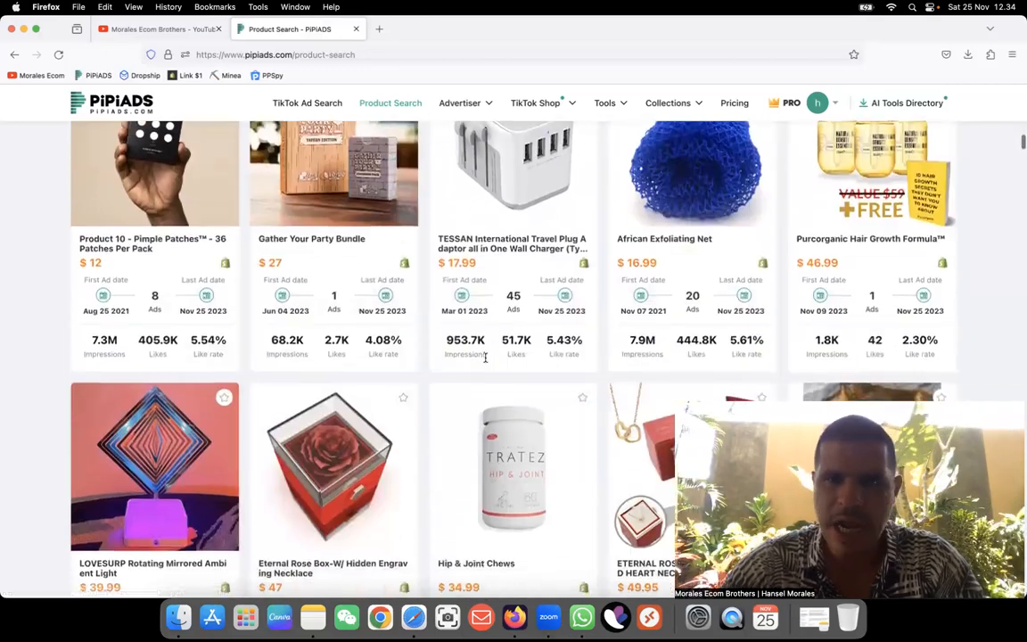
scroll("down", 3)
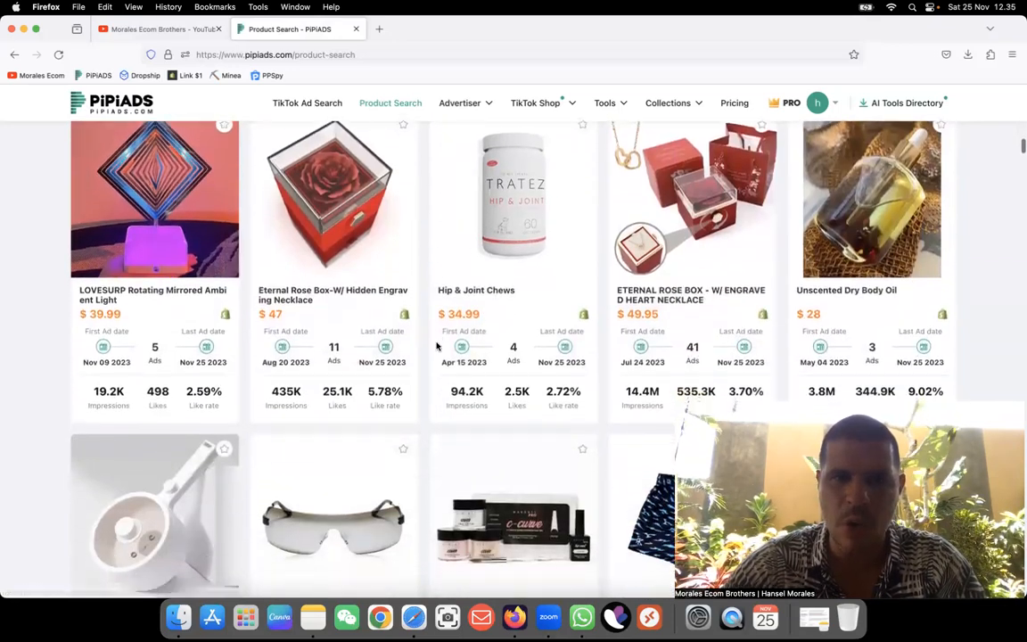
scroll("down", 3)
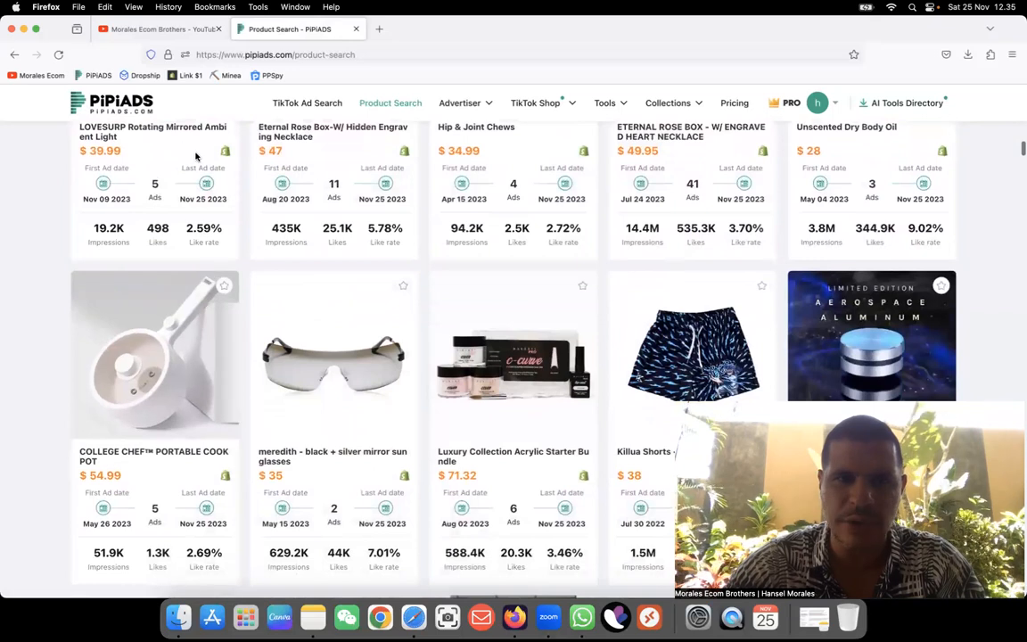
scroll("down", 3)
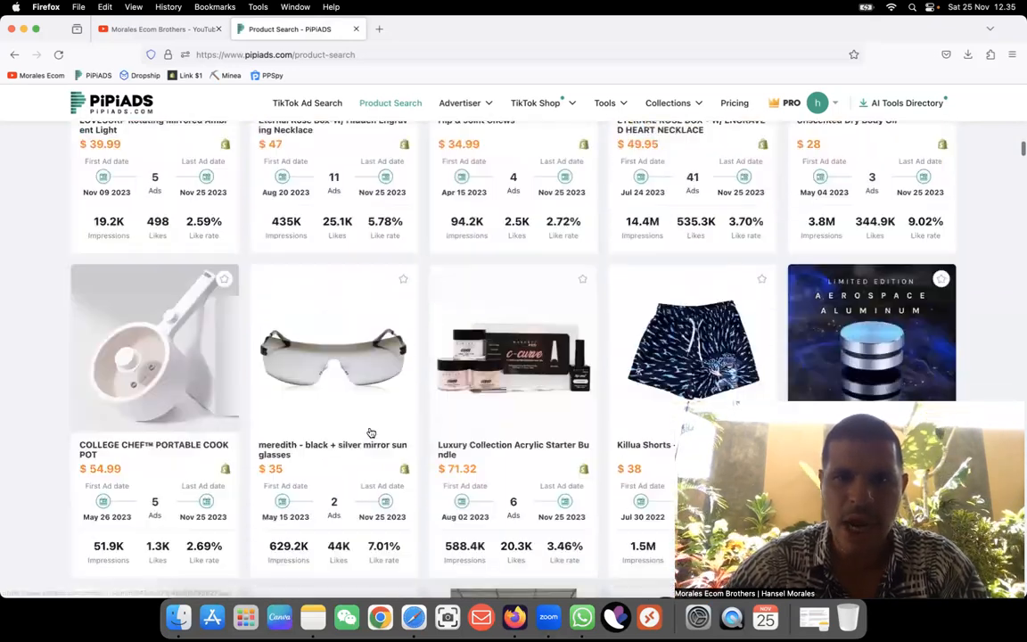
scroll("down", 3)
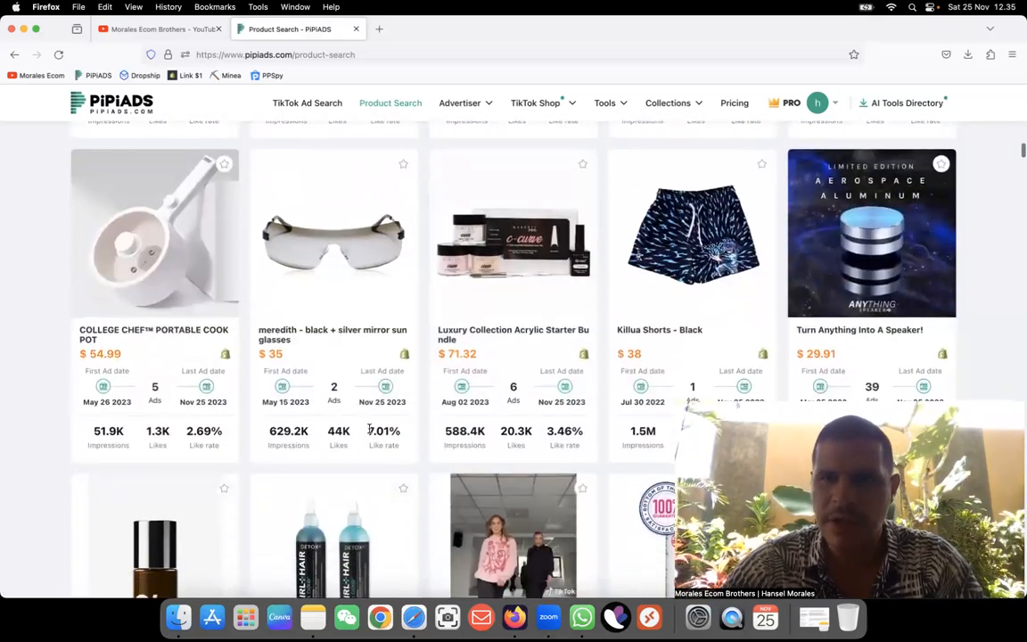
scroll("down", 3)
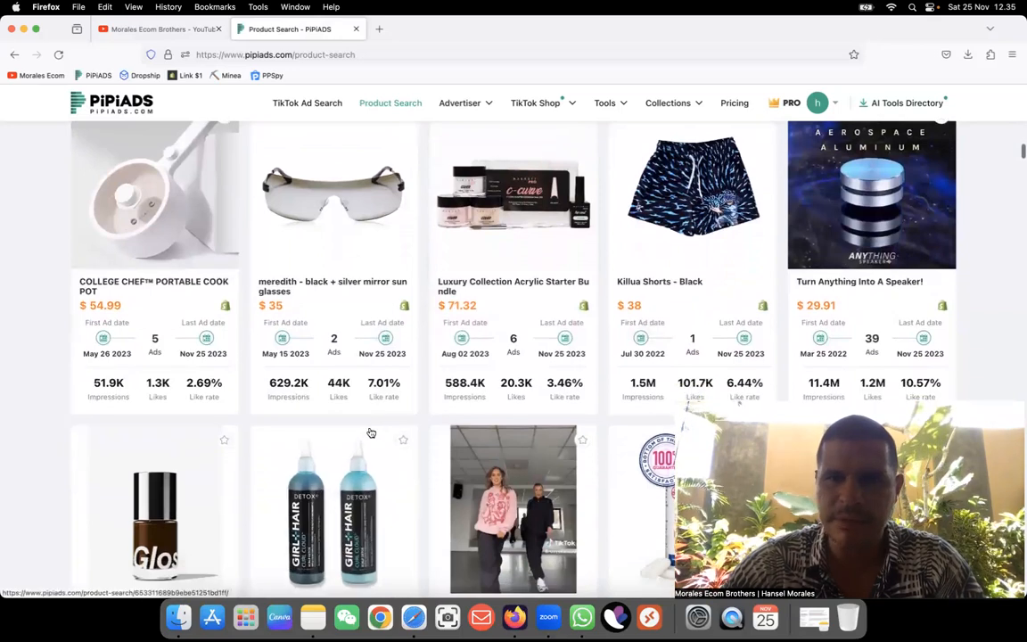
scroll("down", 3)
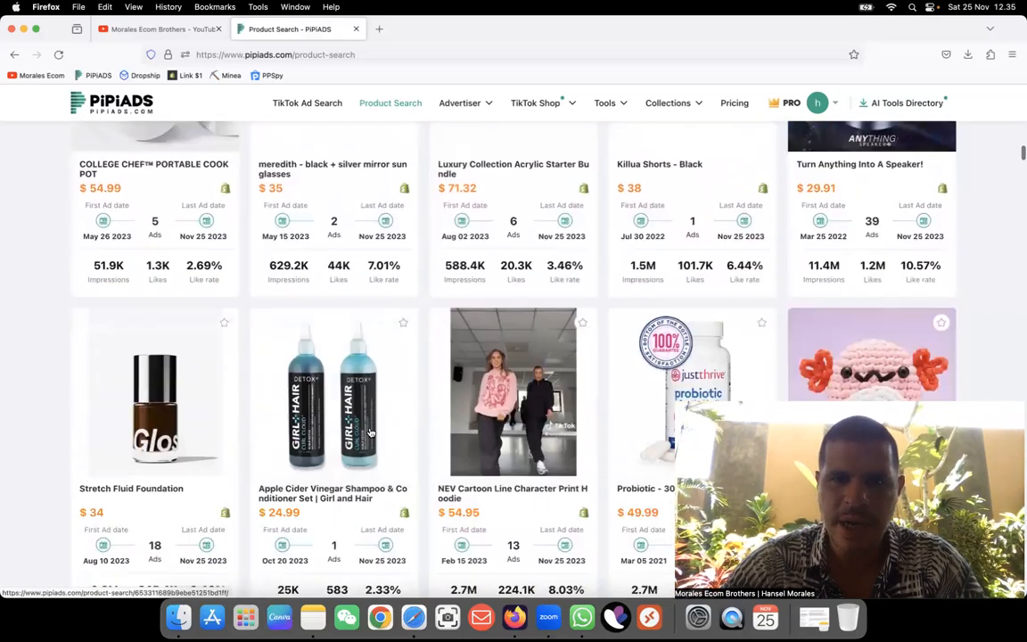
scroll("down", 3)
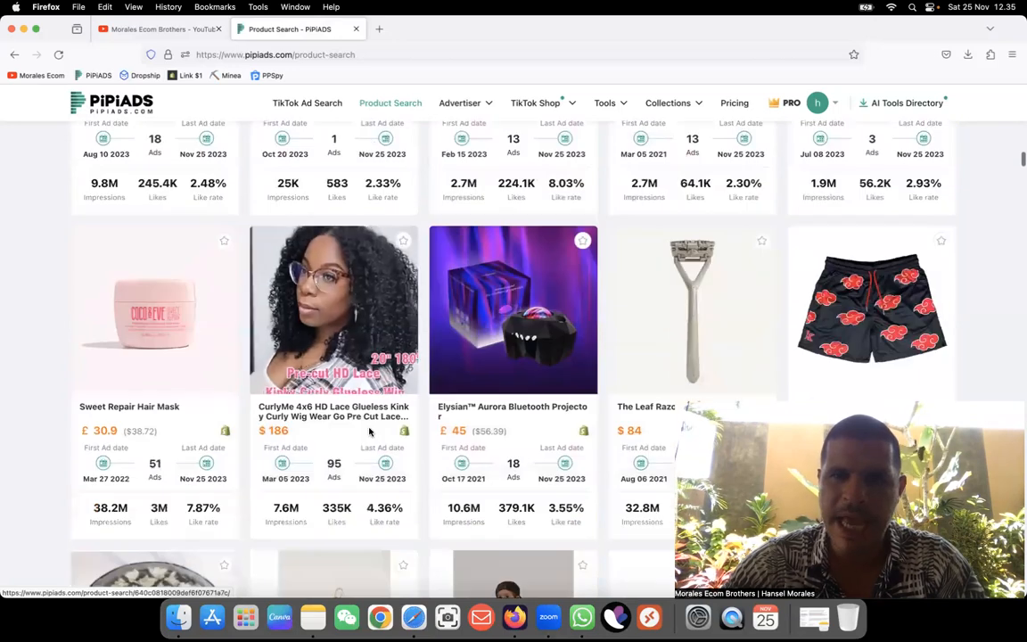
scroll("down", 3)
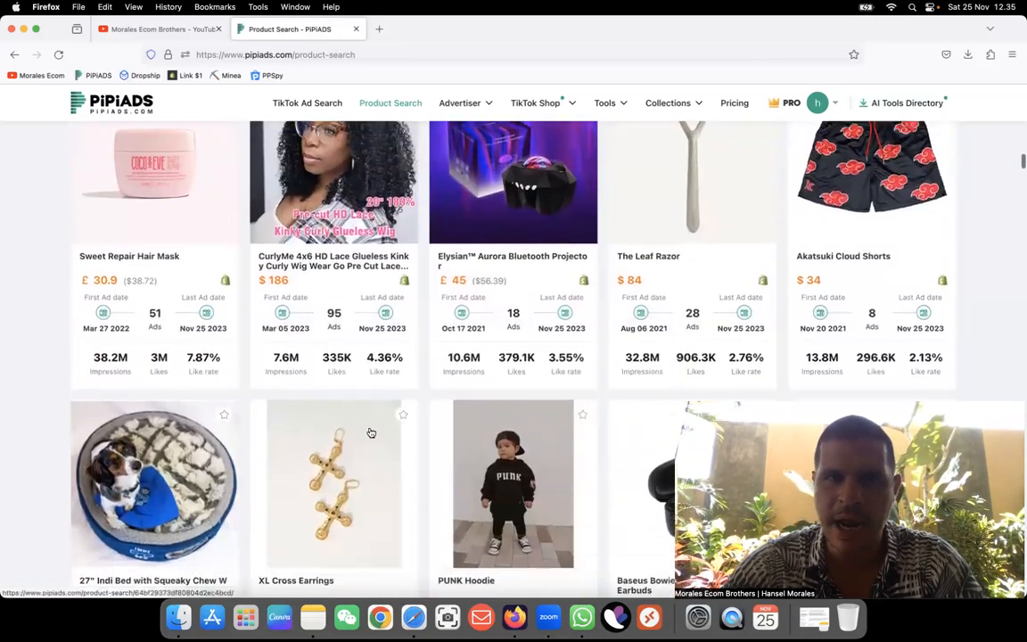
scroll("down", 3)
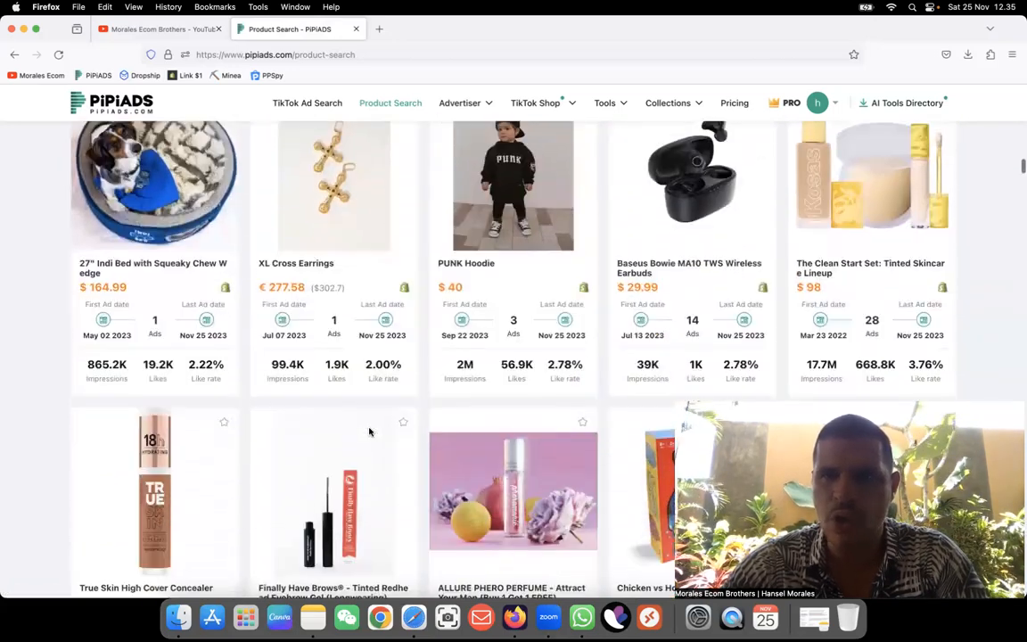
scroll("down", 3)
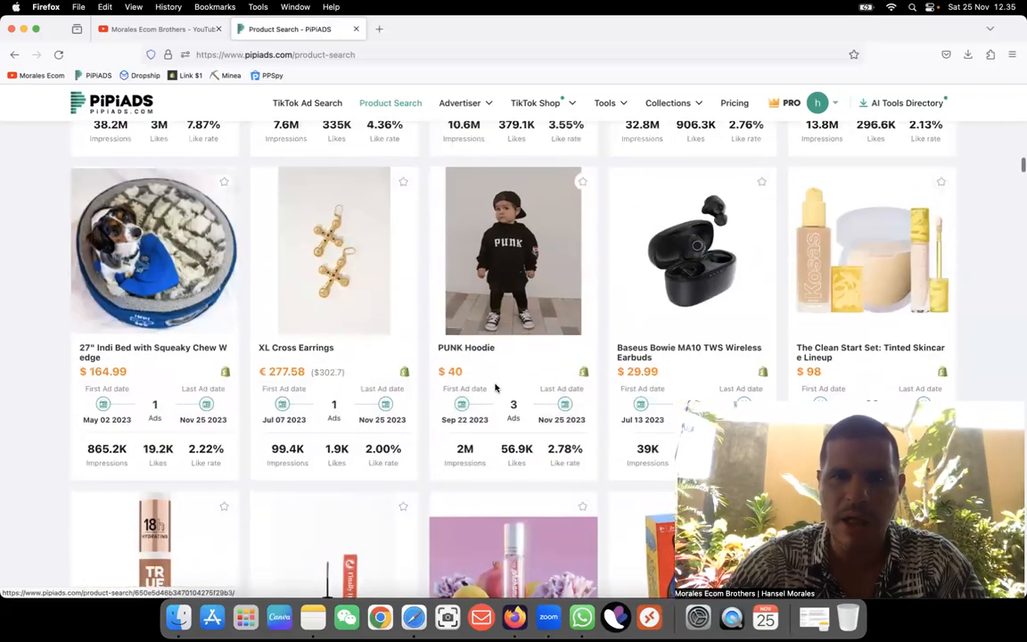
scroll("down", 3)
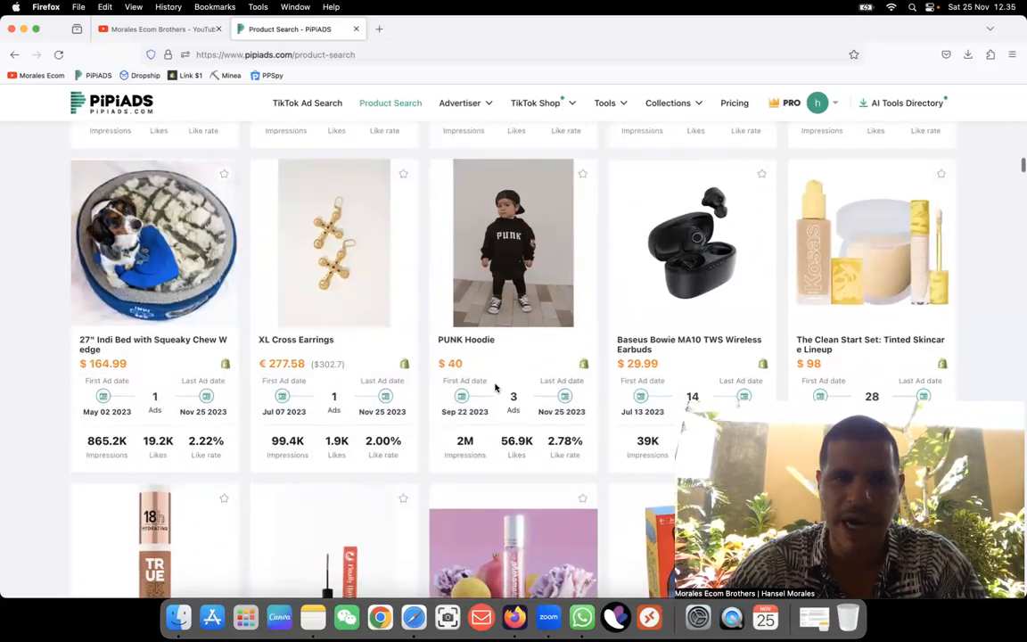
scroll("down", 3)
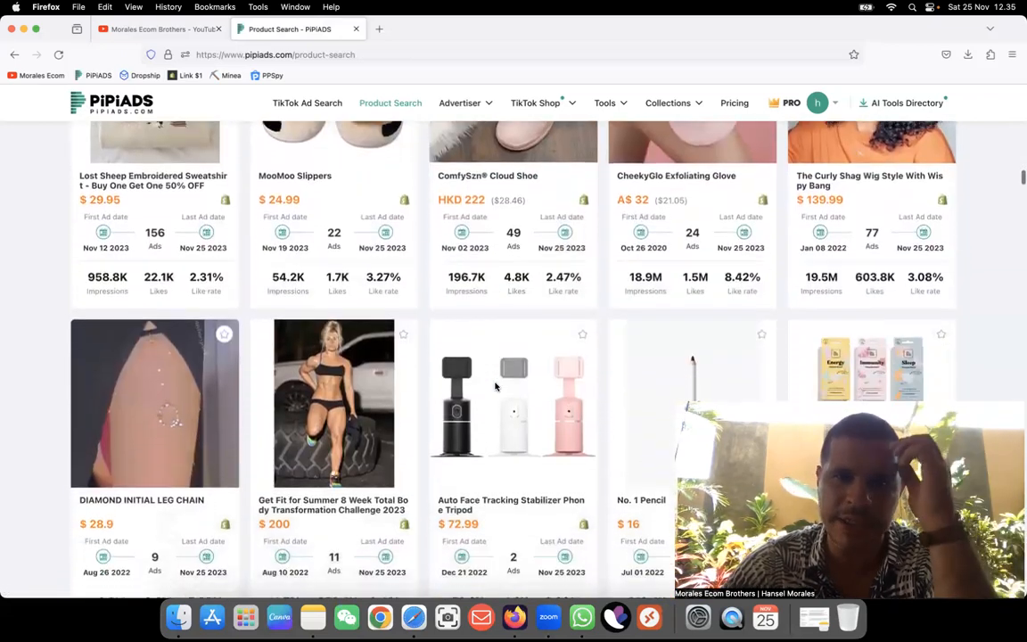
scroll("down", 3)
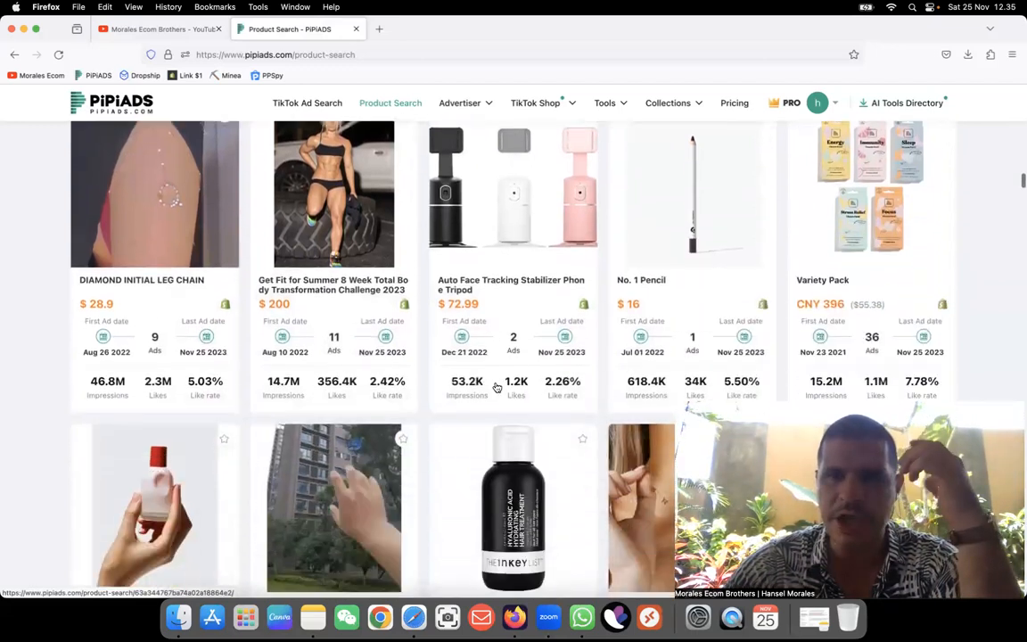
scroll("down", 3)
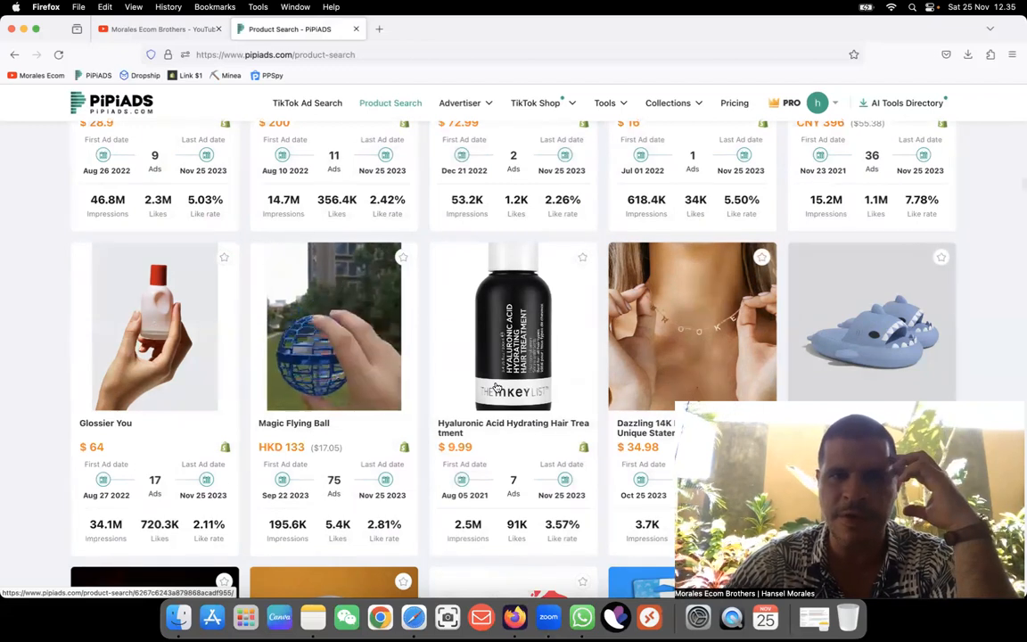
scroll("down", 3)
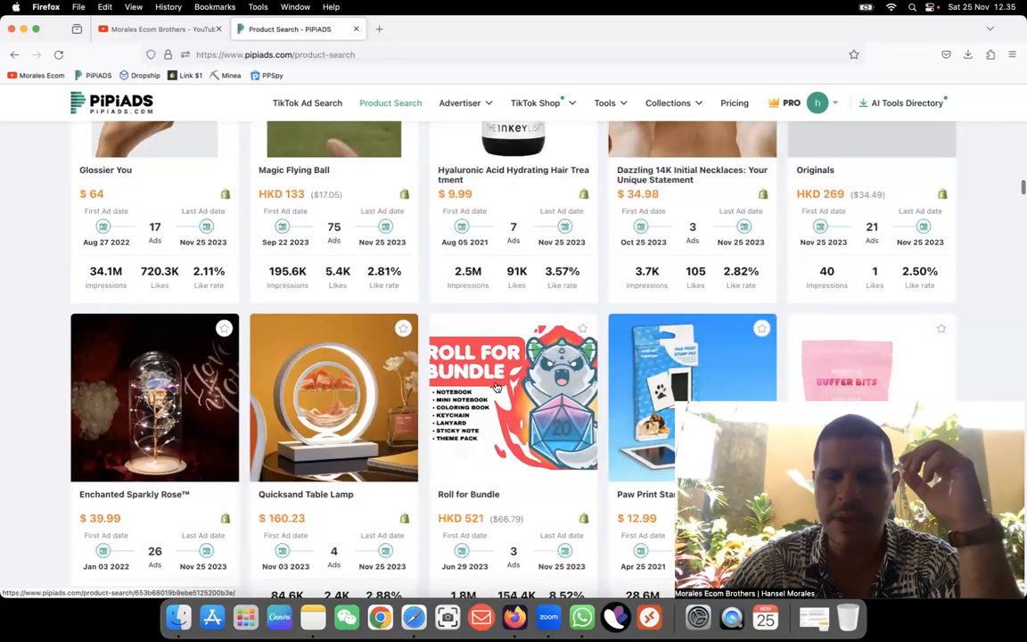
scroll("down", 3)
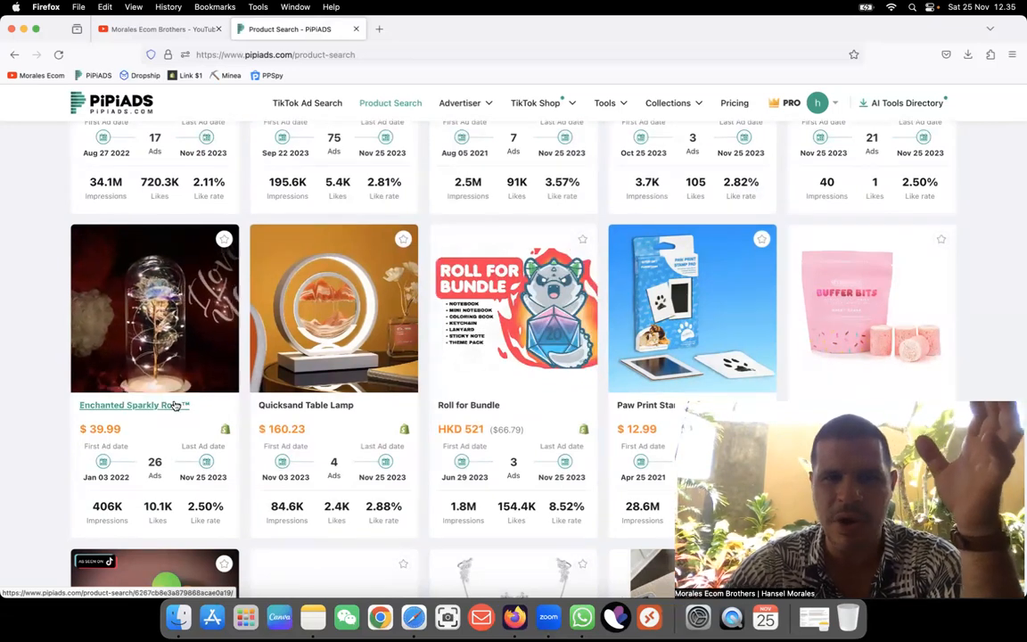
scroll("down", 3)
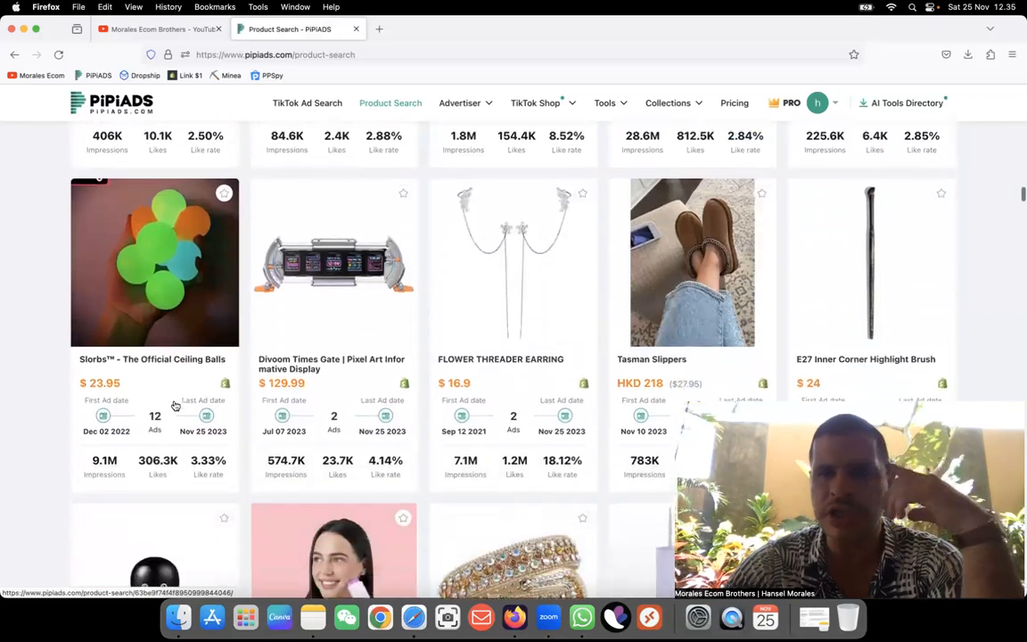
scroll("down", 3)
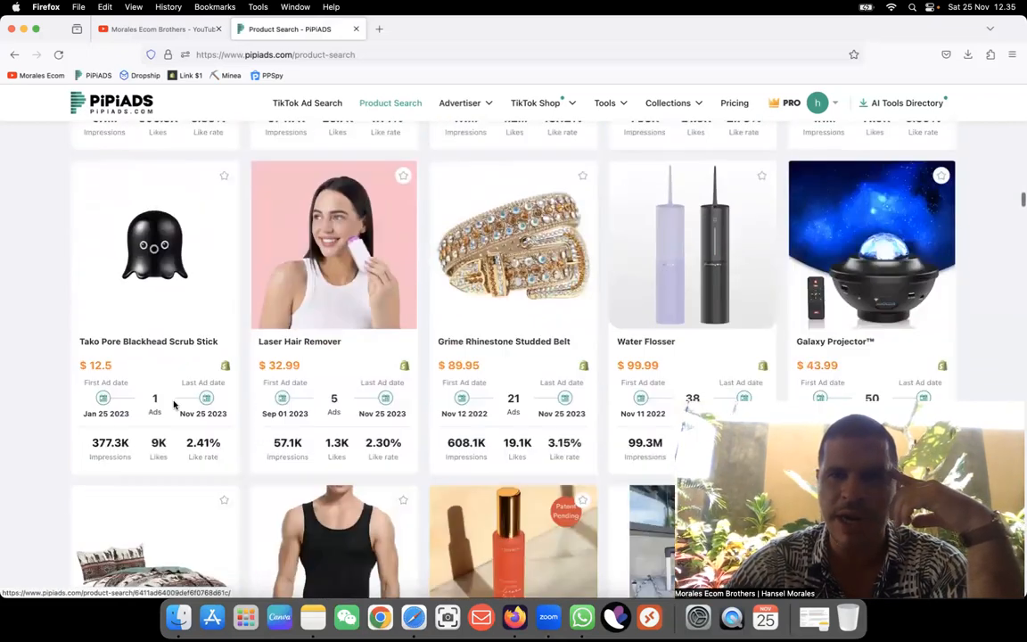
scroll("down", 3)
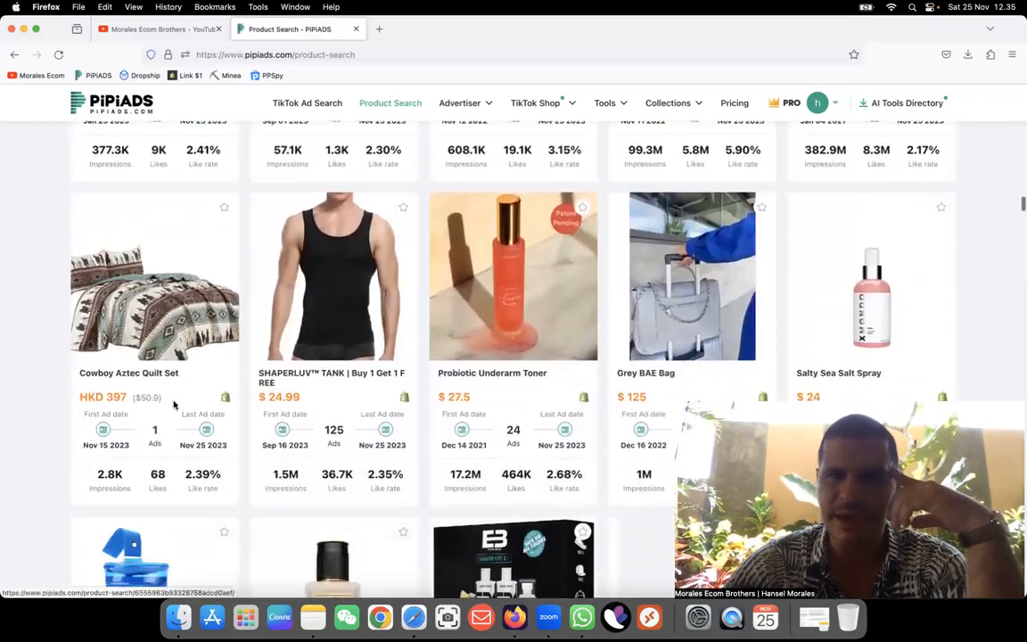
scroll("down", 3)
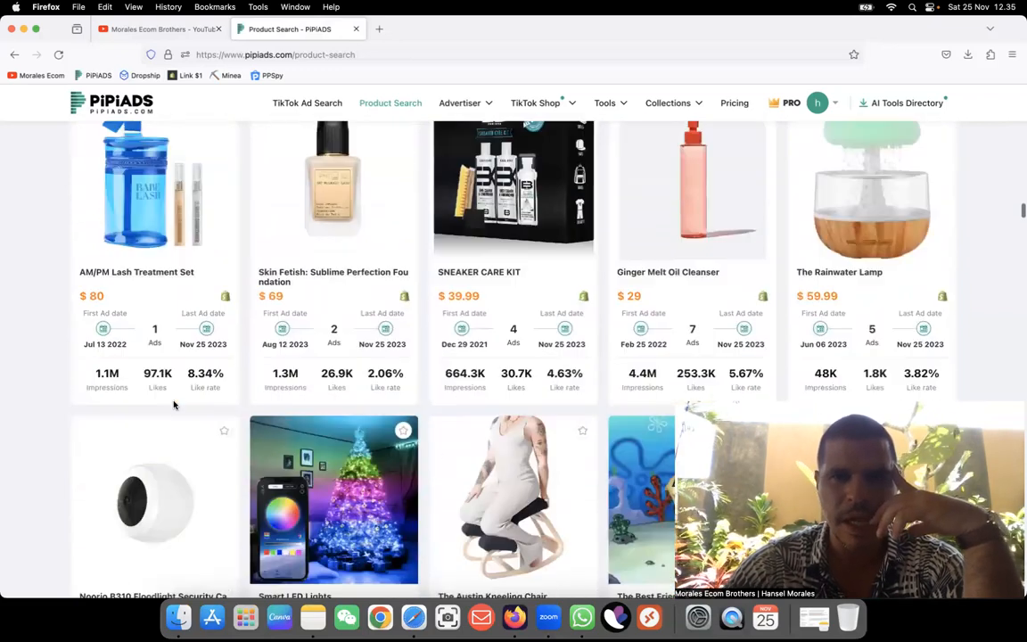
scroll("down", 3)
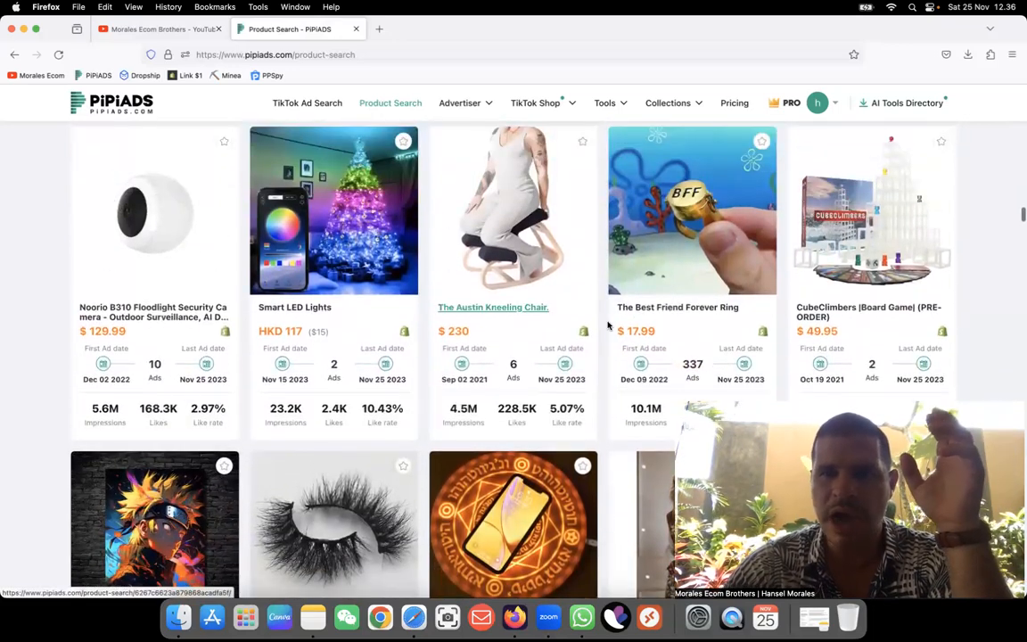
mouse_move(677, 307)
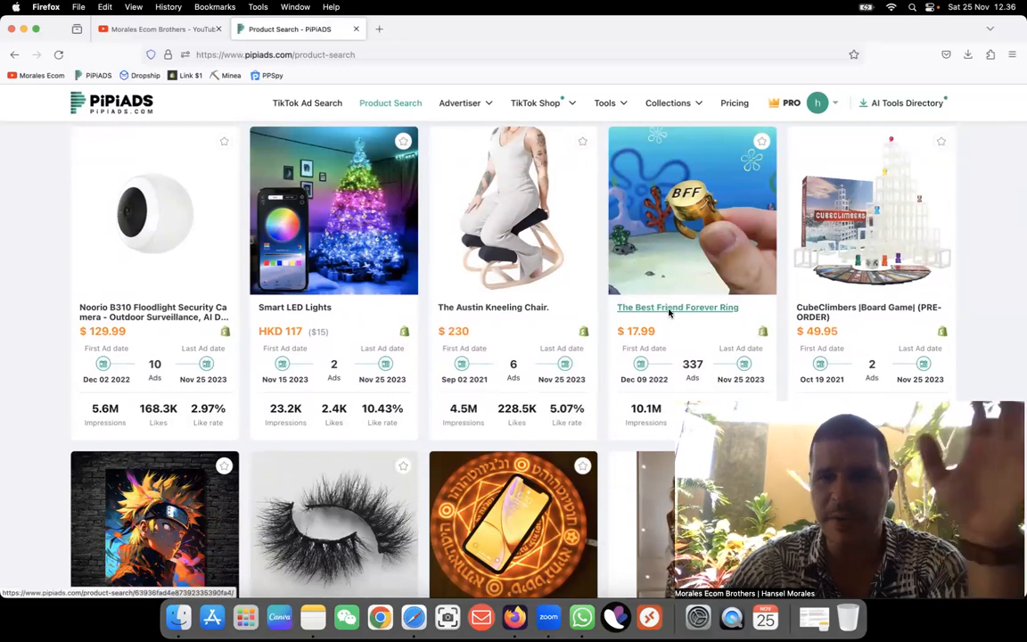
Open the ring's detail page, sort TikTok ads by Last seen, and open the newest ad's store landing page
left_click(677, 307)
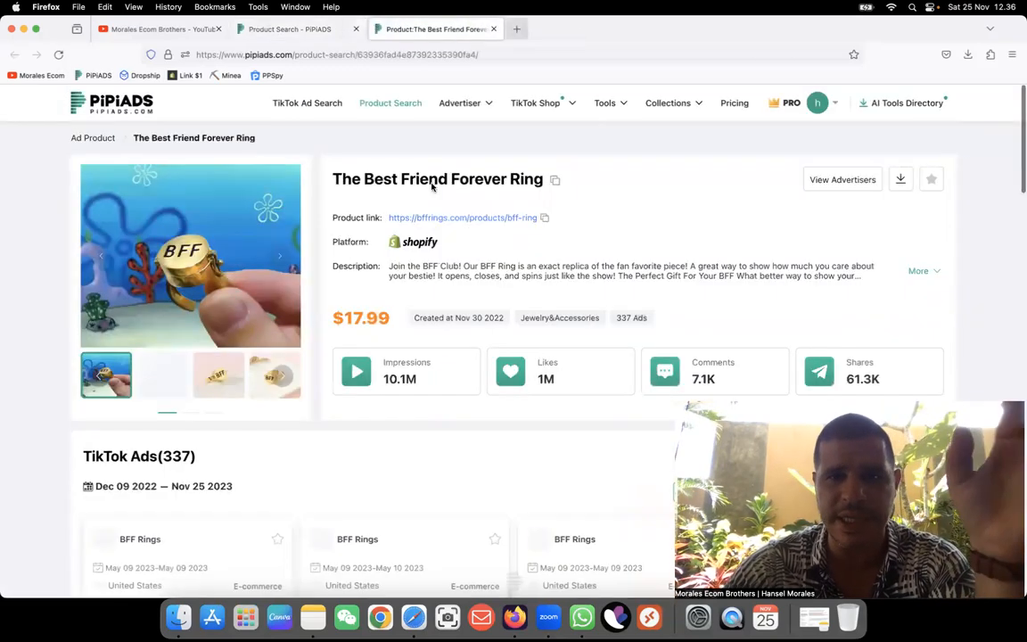
scroll("down", 3)
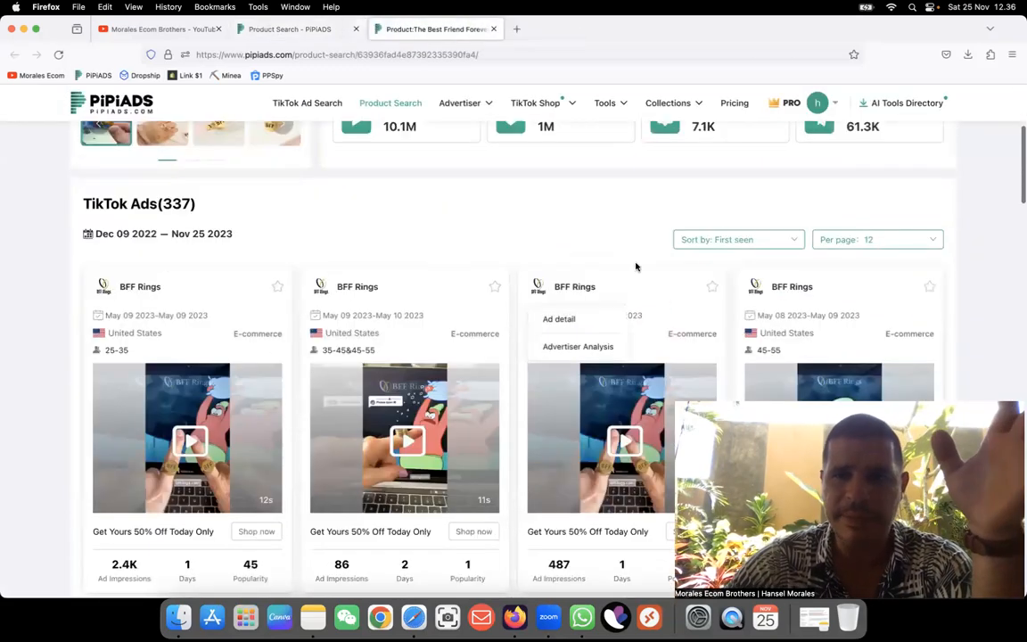
left_click(738, 239)
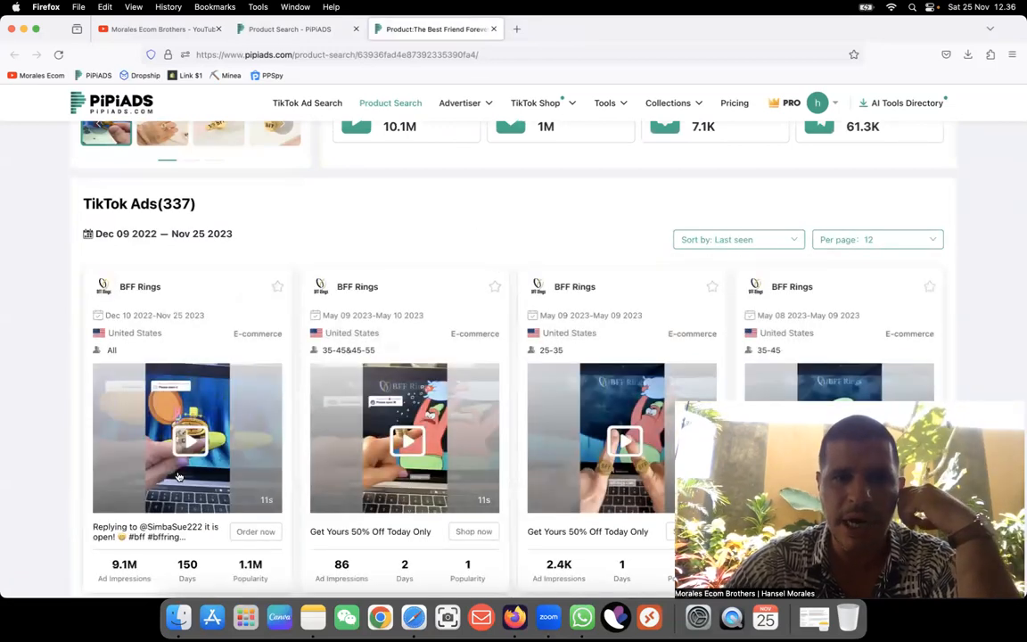
mouse_move(157, 531)
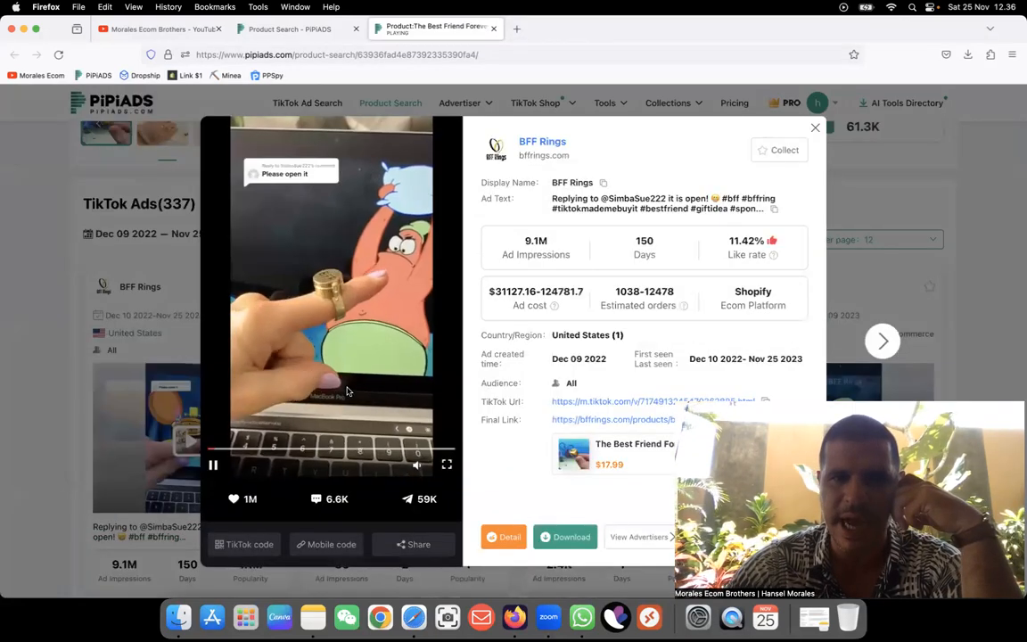
left_click(613, 419)
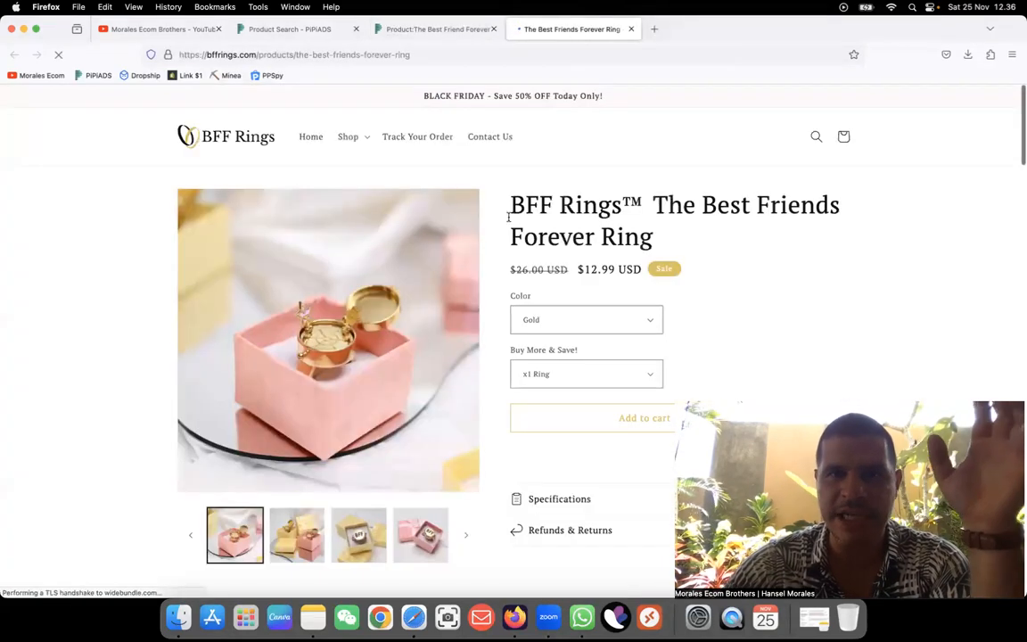
Review the BFF Rings product page, dismissing the discount offer, then return to the PiPiAds product tab
scroll("down", 3)
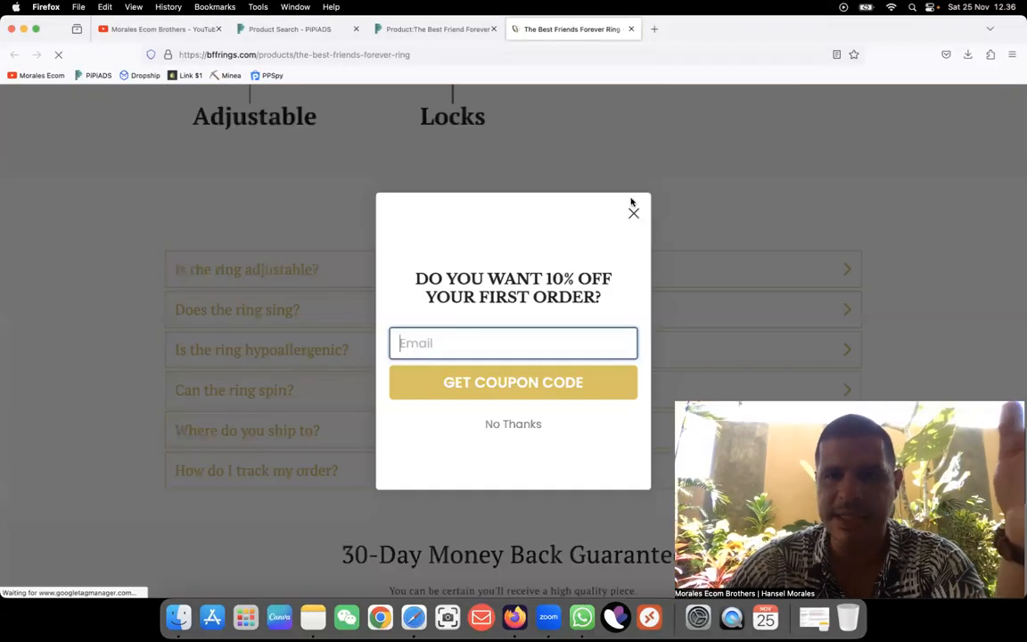
left_click(633, 212)
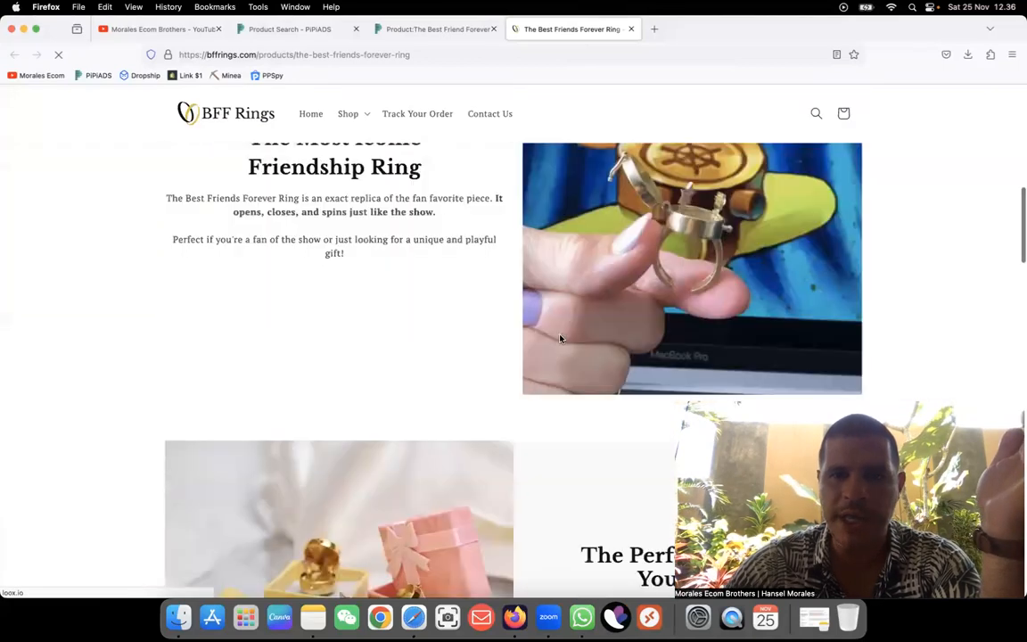
scroll("down", 3)
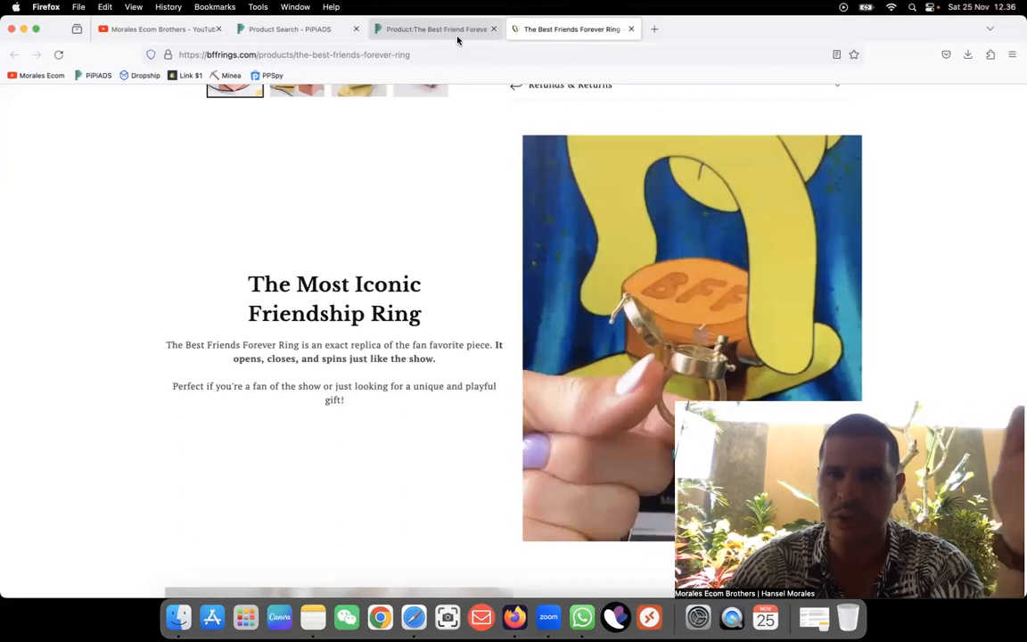
left_click(435, 28)
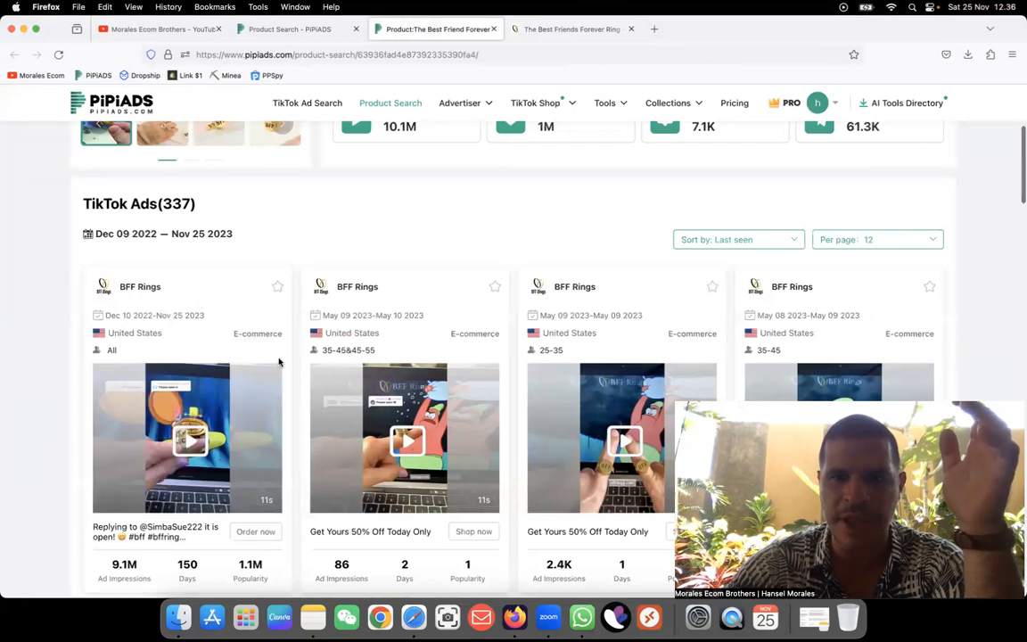
Scroll past the TikTok ads to the 'Other Ads For This Product (competition)' section with 221 ads
scroll("down", 3)
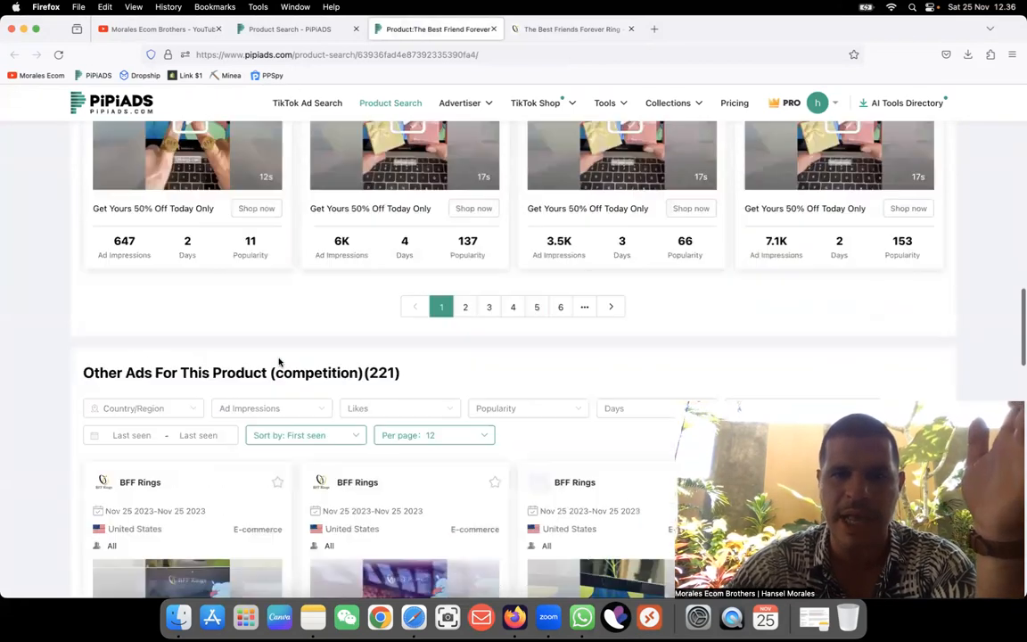
scroll("down", 3)
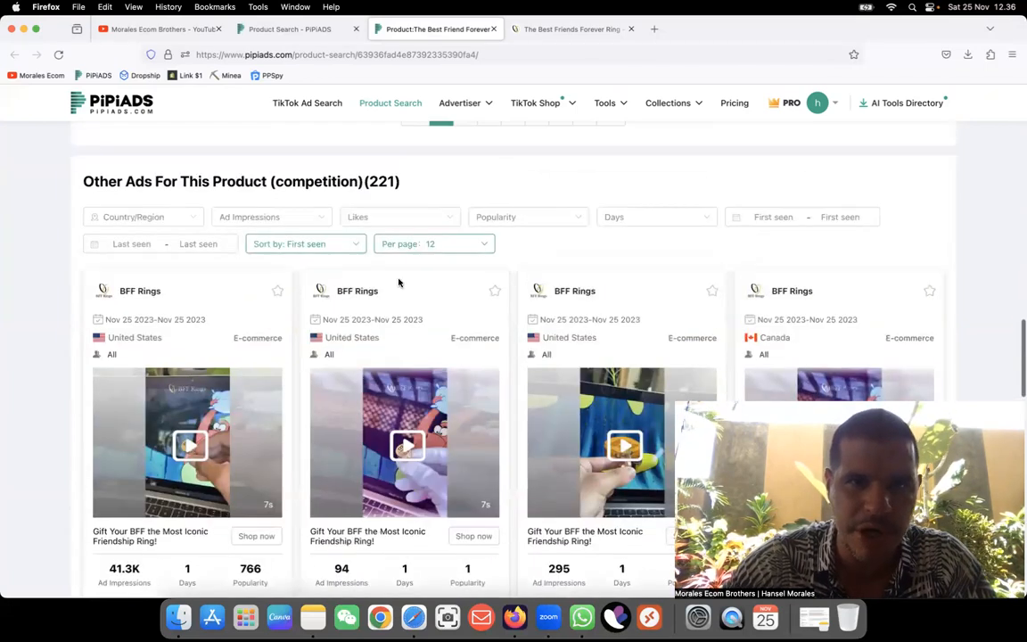
Show a larger count of competitor ads per page and browse down through the ad cards
left_click(435, 242)
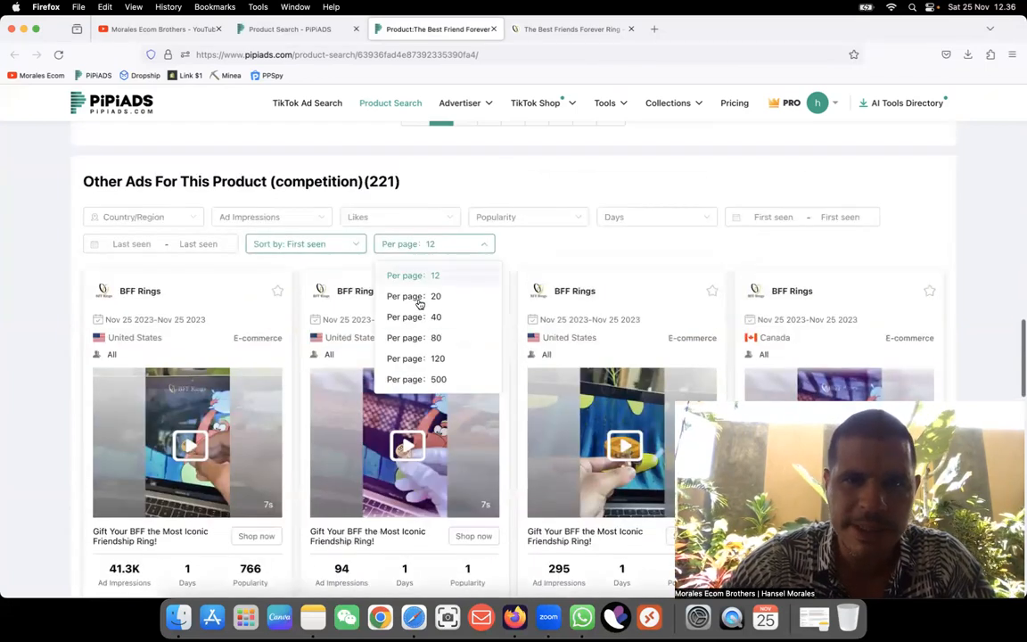
left_click(439, 378)
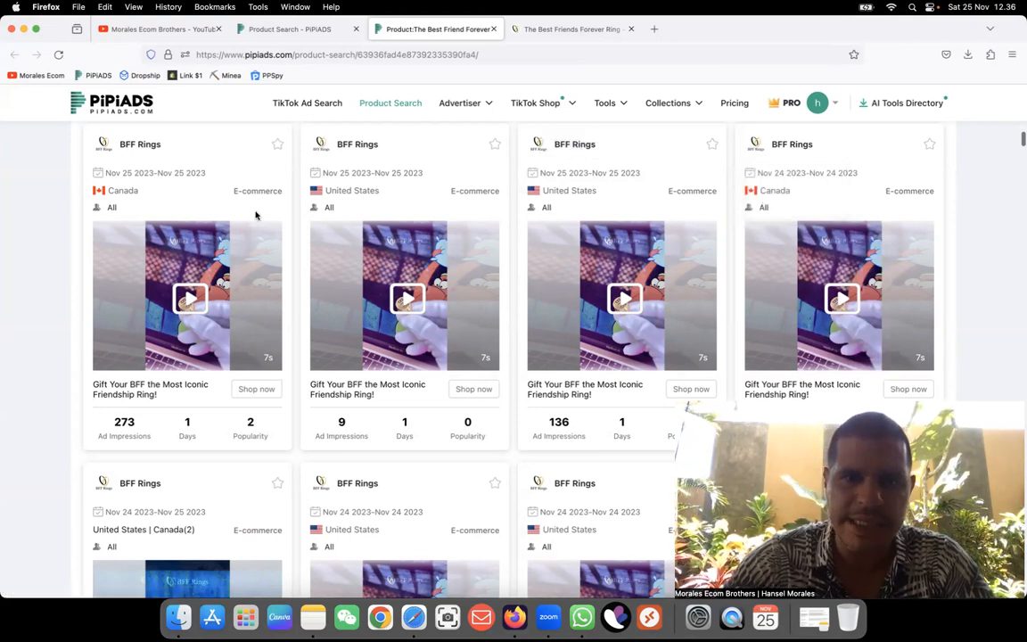
scroll("down", 3)
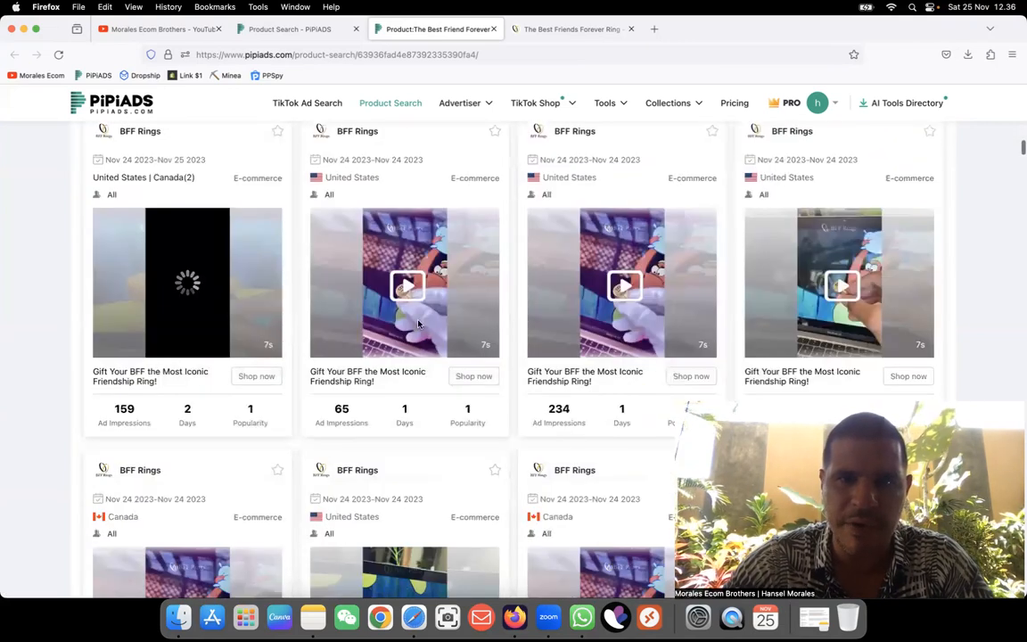
scroll("down", 3)
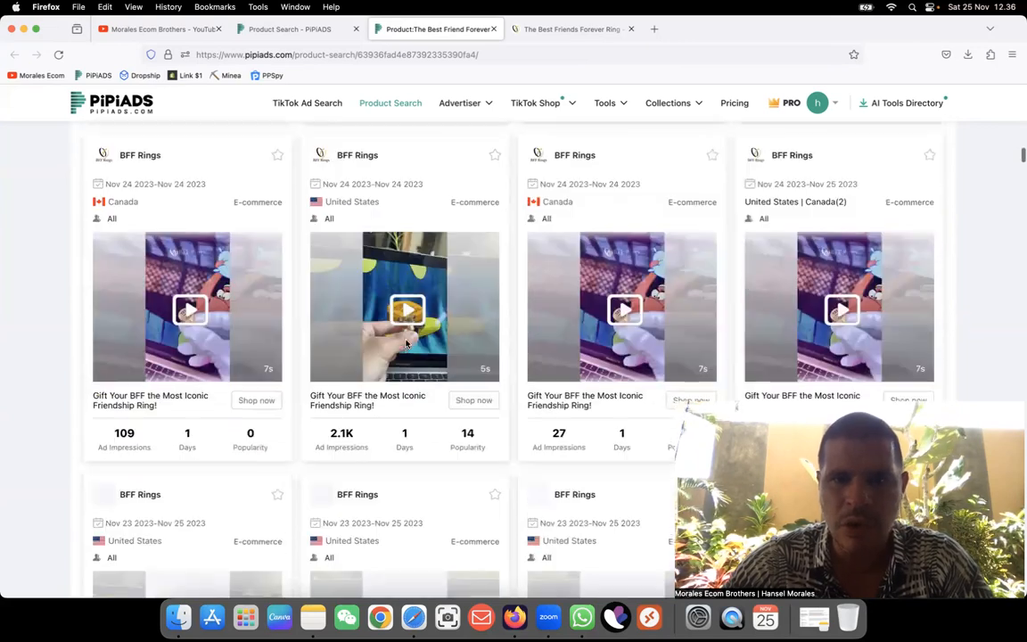
scroll("down", 3)
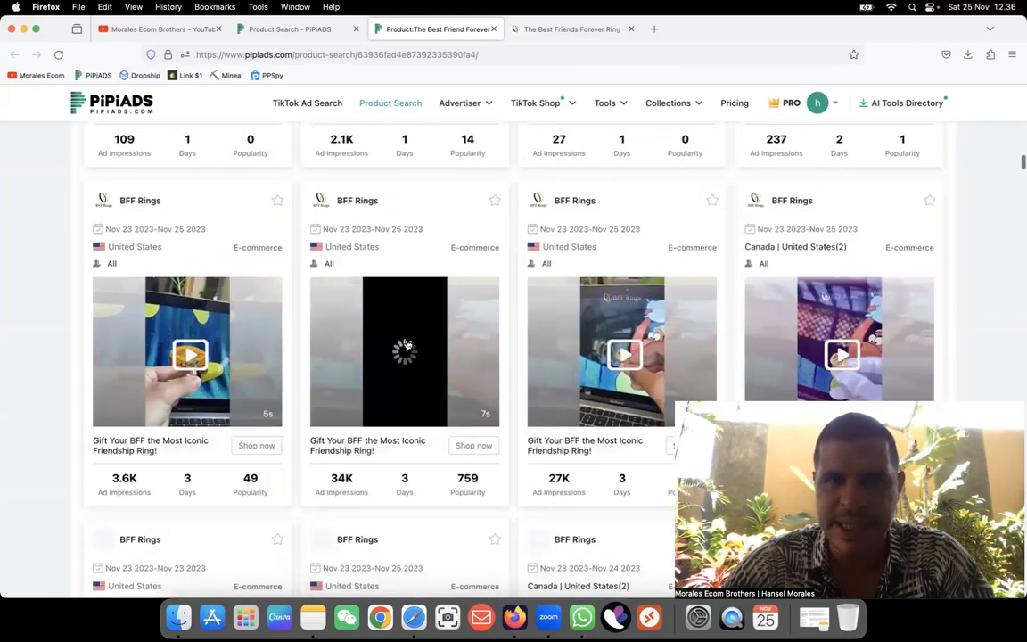
scroll("down", 3)
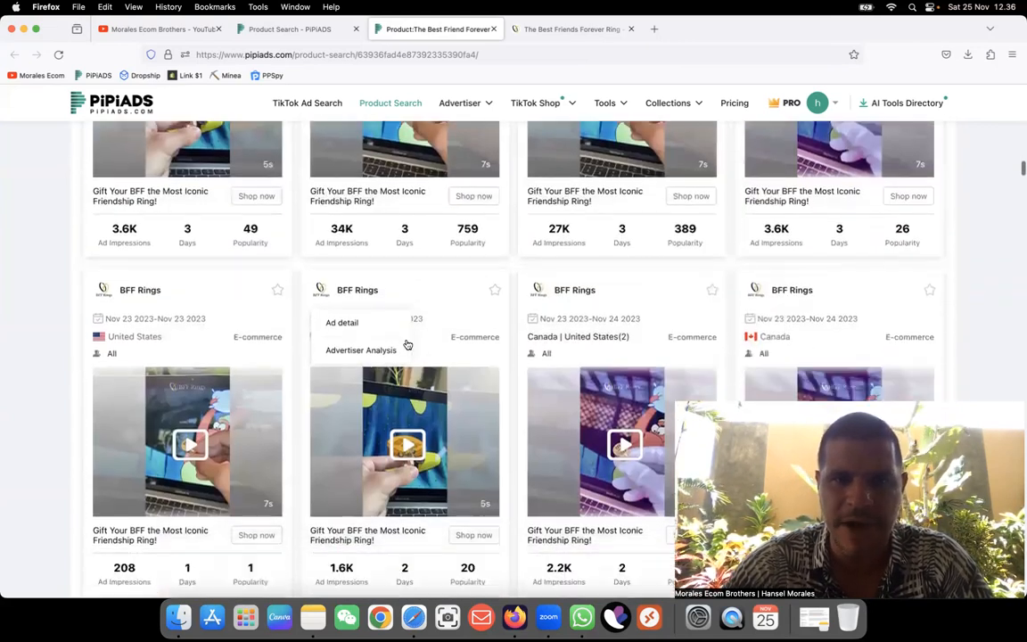
scroll("down", 3)
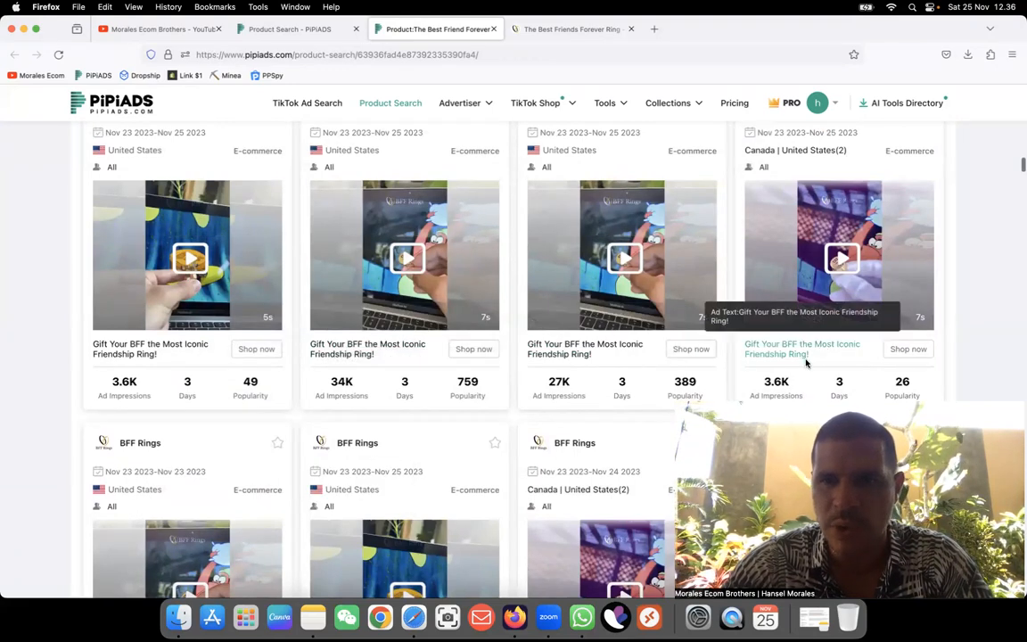
scroll("down", 3)
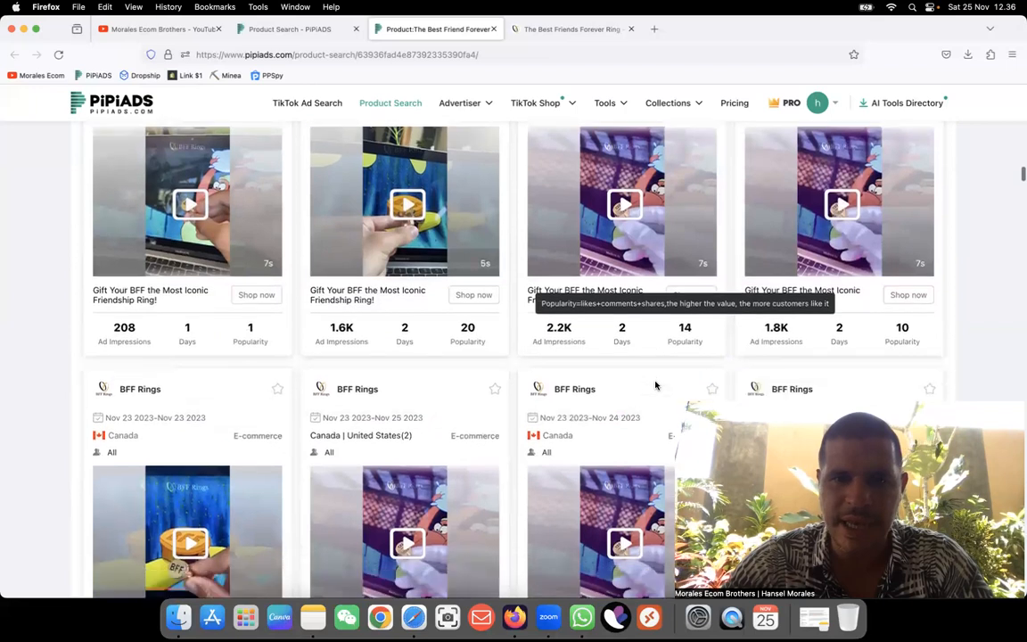
scroll("down", 3)
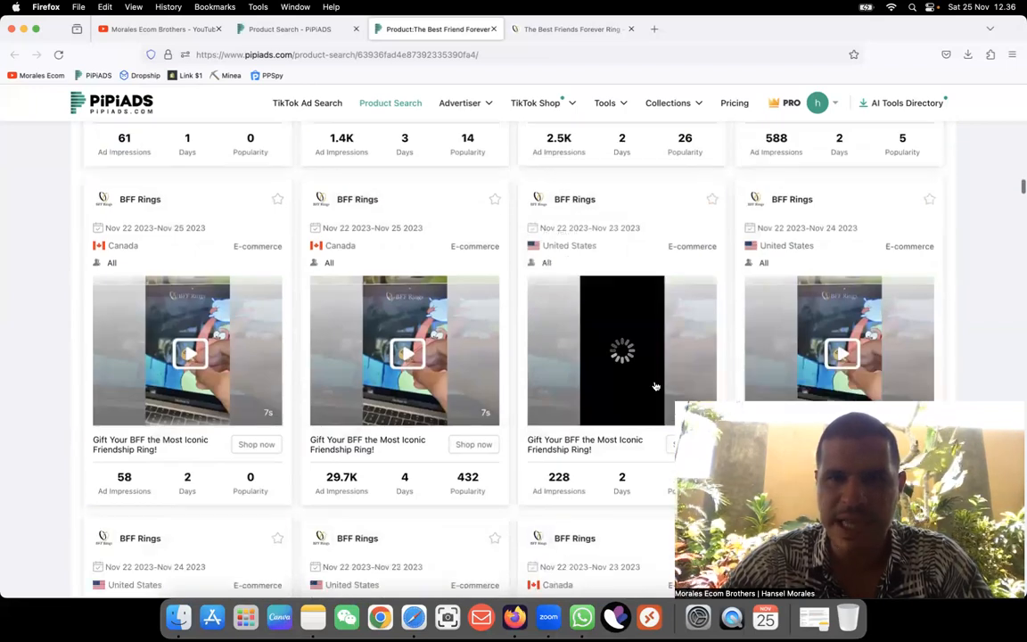
scroll("down", 3)
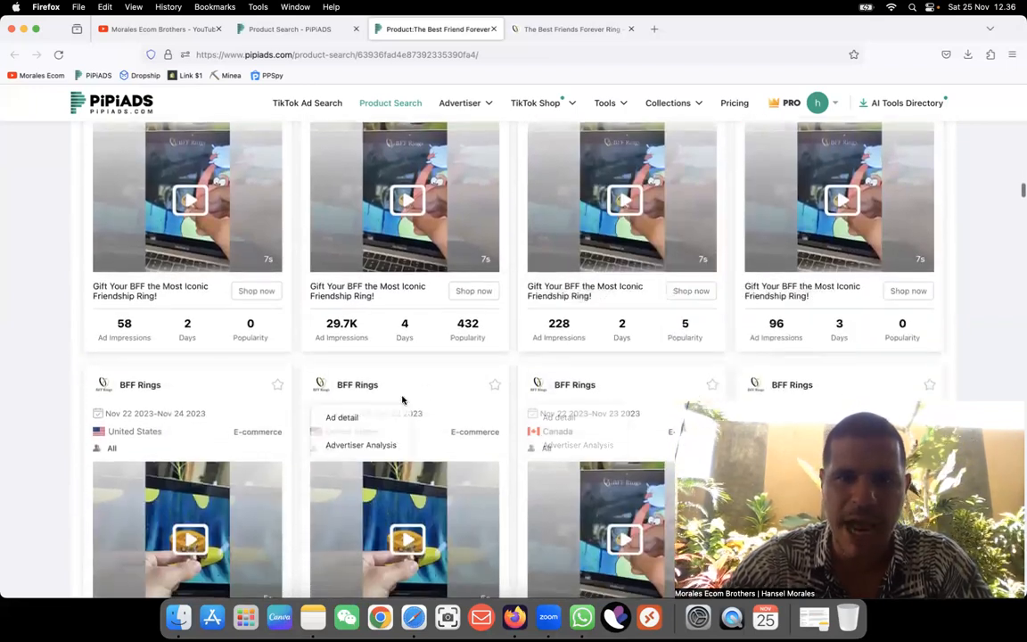
scroll("down", 3)
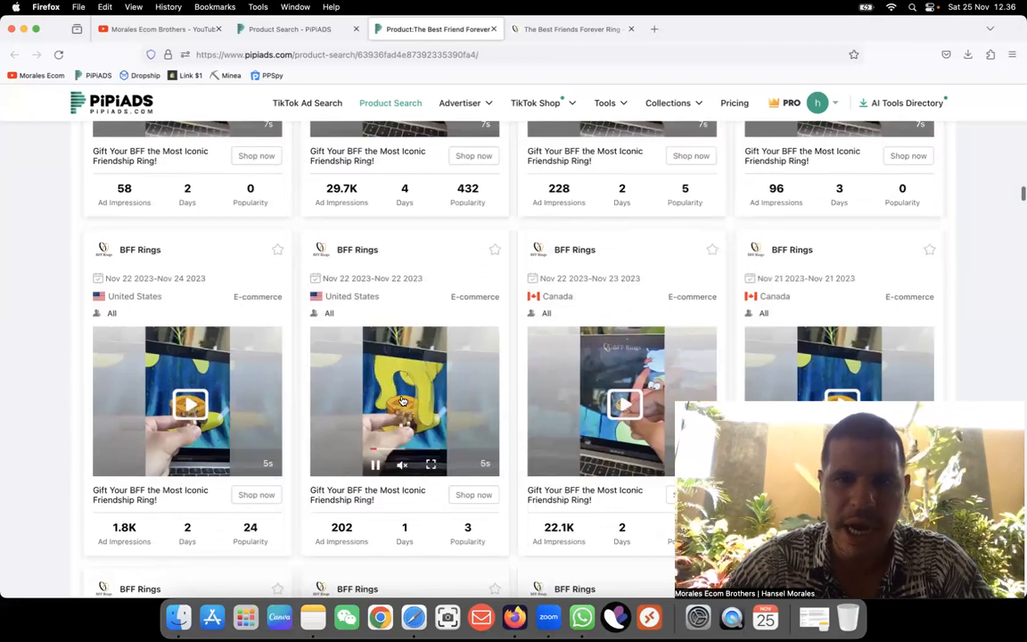
scroll("down", 3)
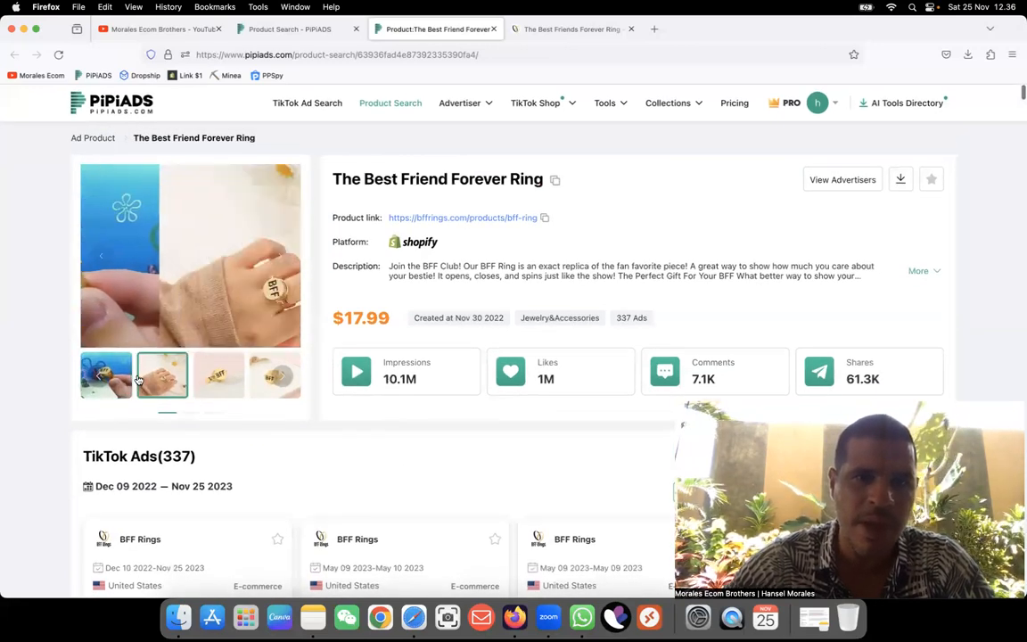
left_click(217, 375)
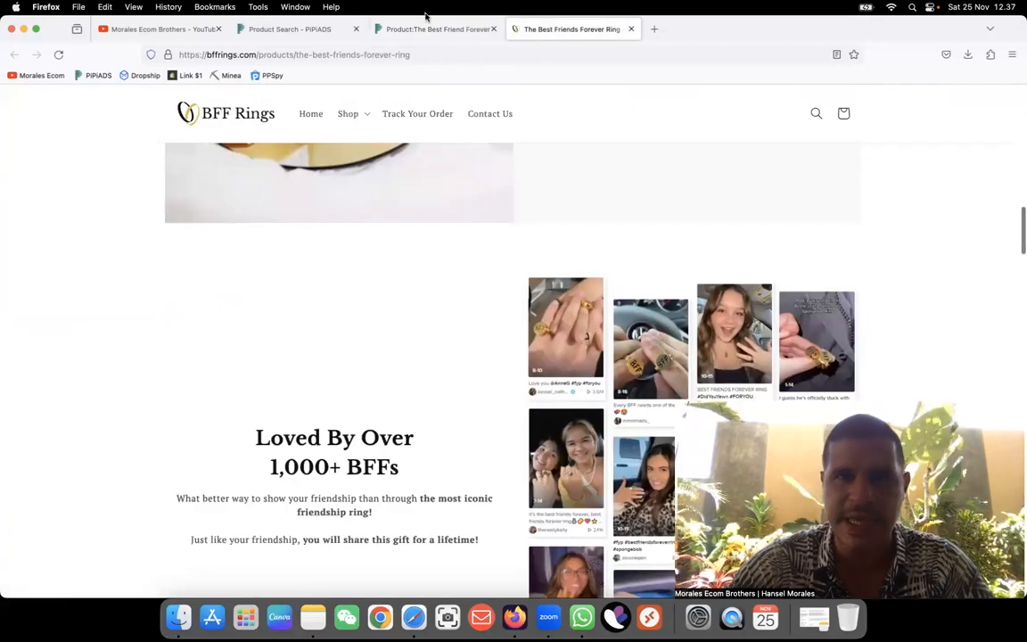
left_click(435, 28)
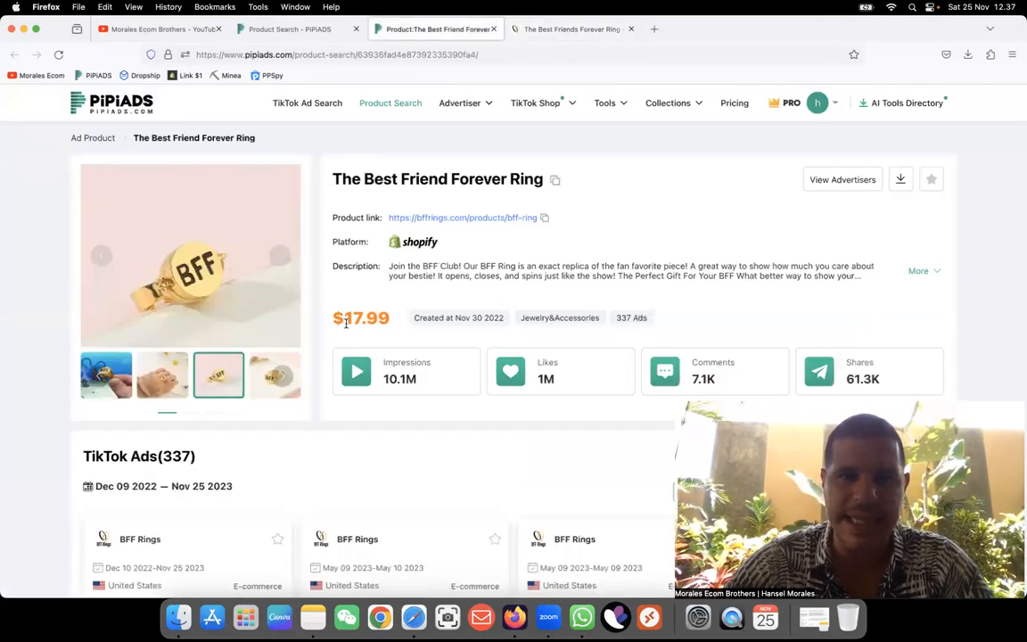
double_click(361, 317)
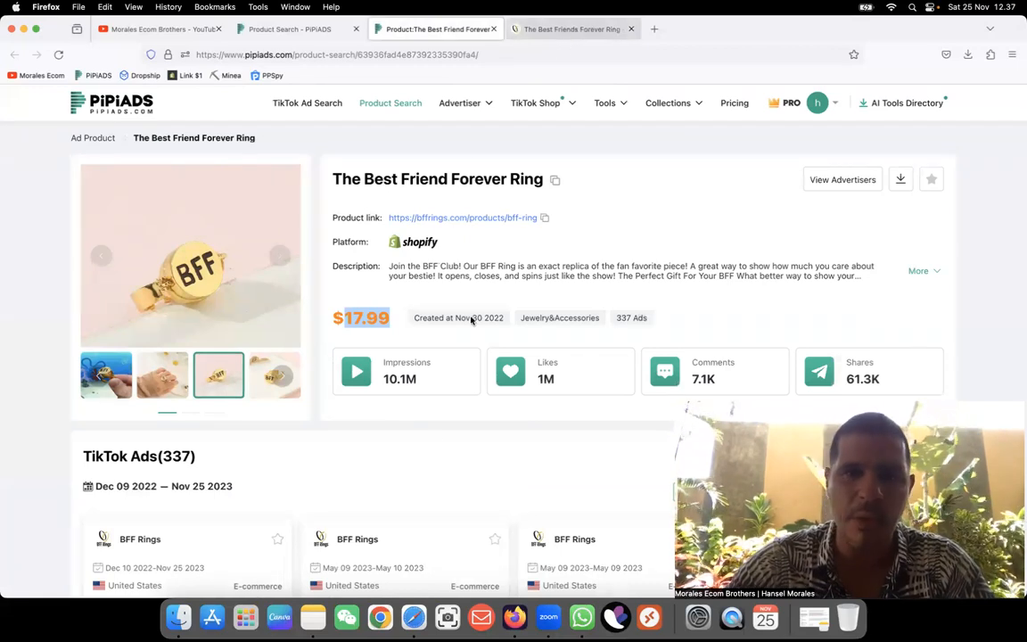
scroll("down", 3)
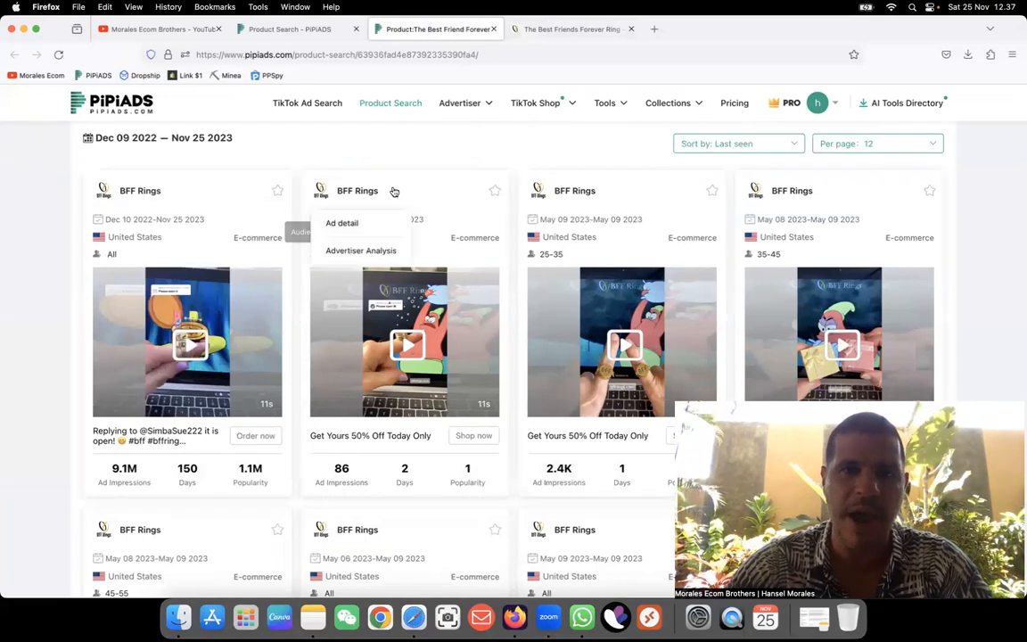
scroll("down", 3)
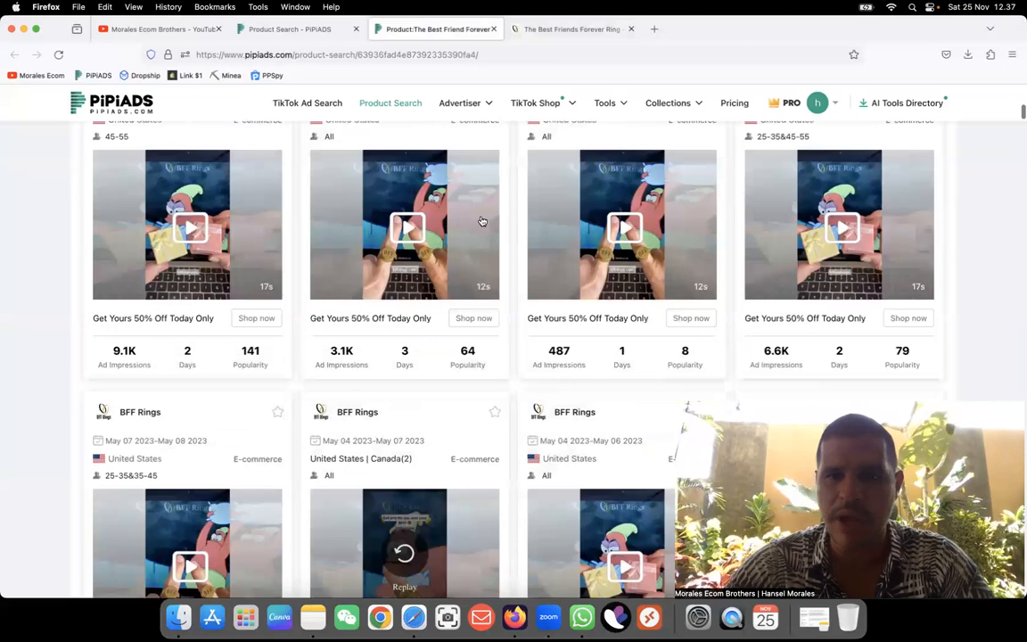
scroll("down", 3)
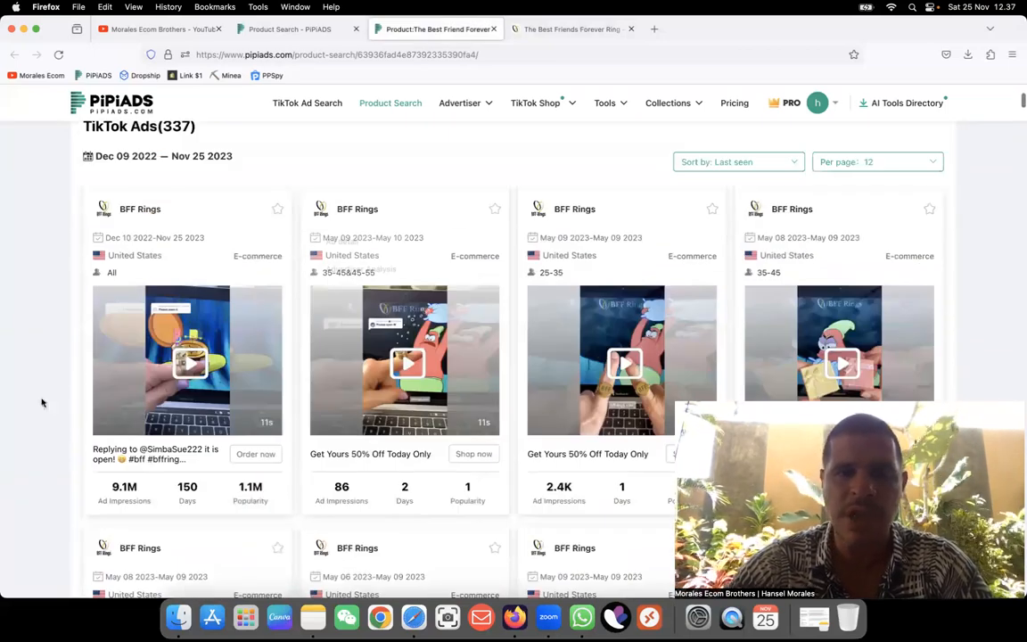
mouse_move(189, 328)
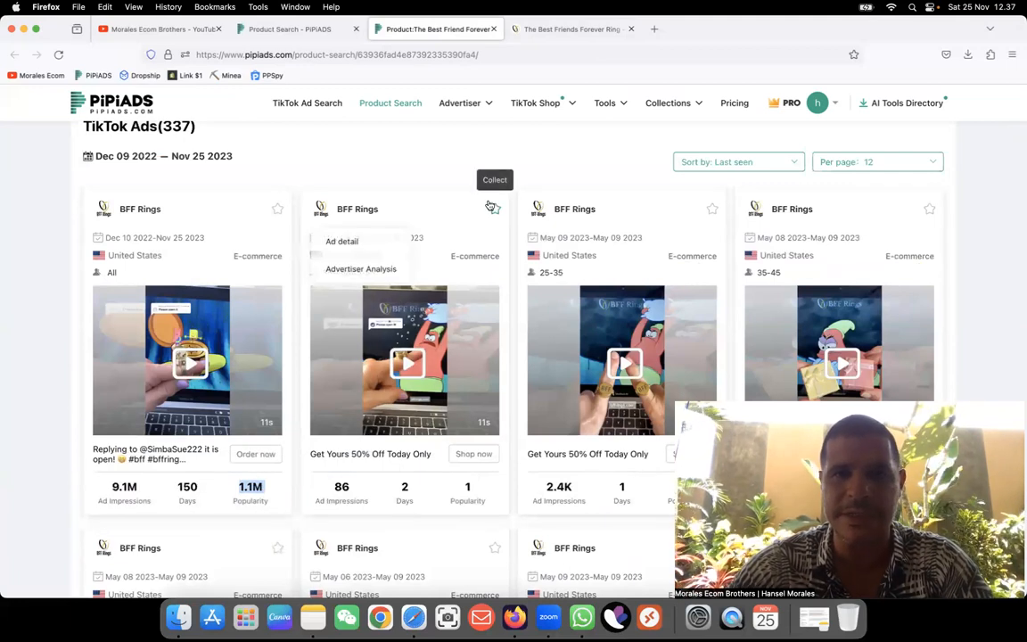
mouse_move(547, 160)
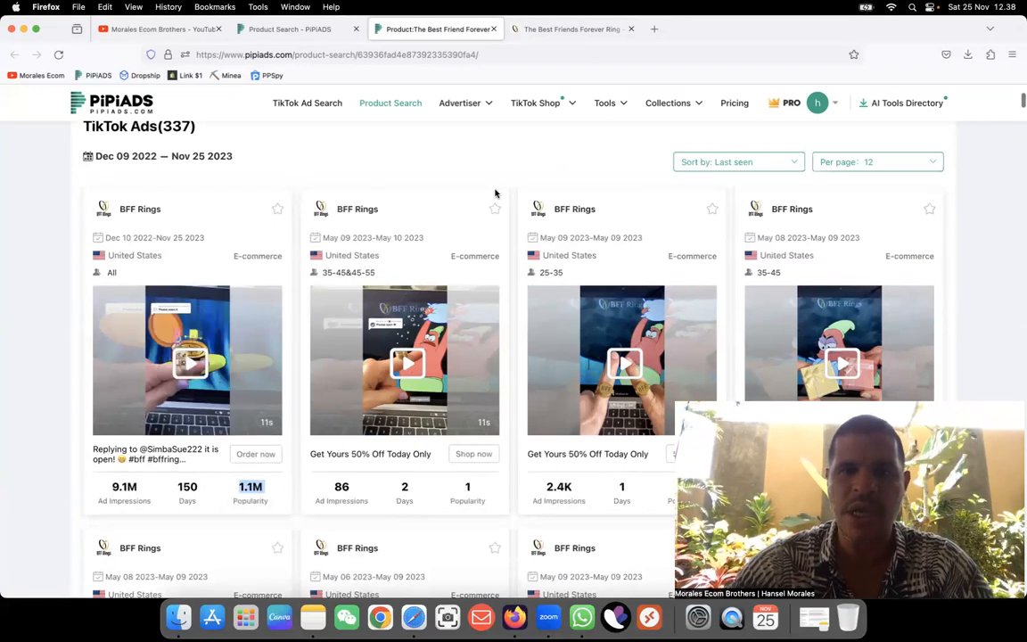
left_click(185, 360)
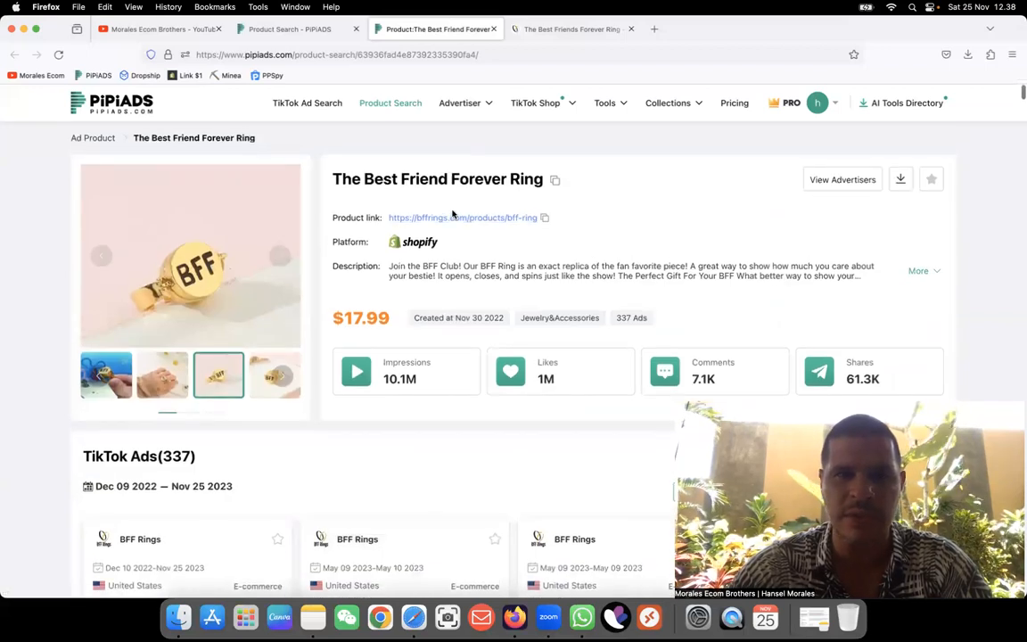
left_click(570, 29)
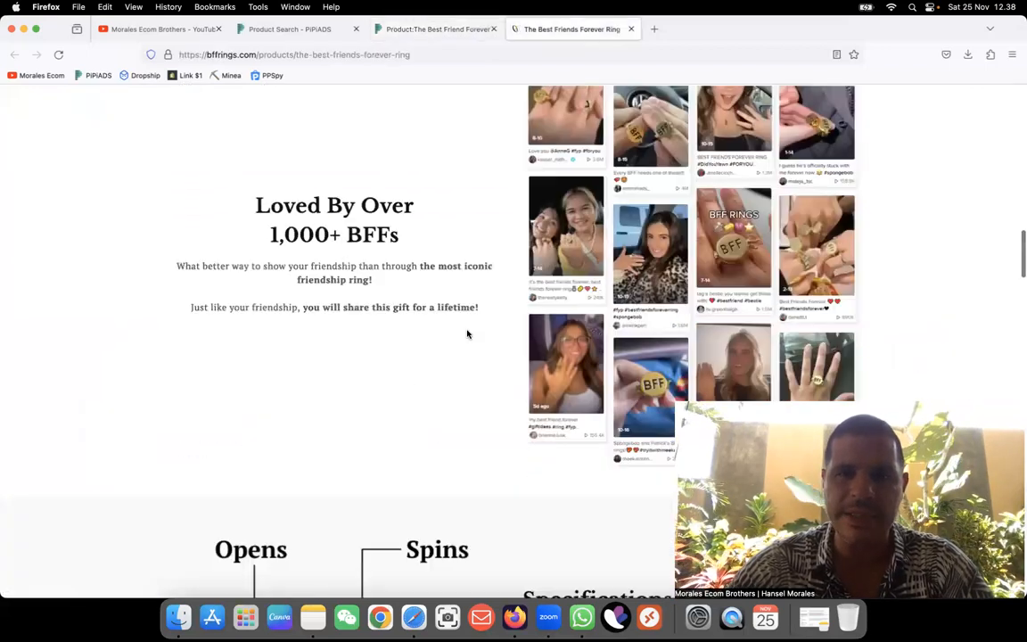
scroll("down", 3)
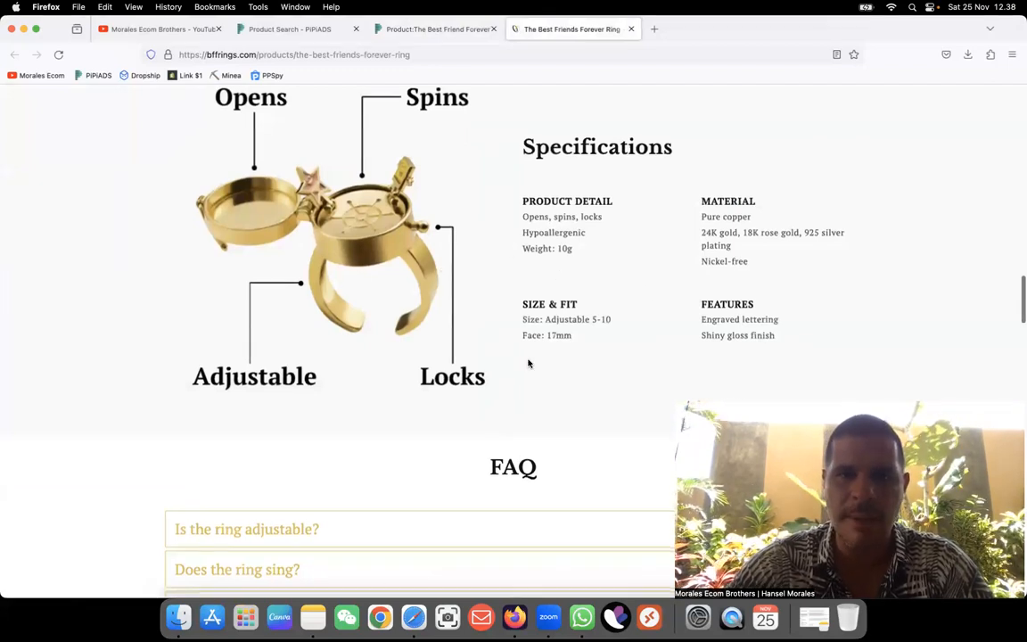
scroll("down", 3)
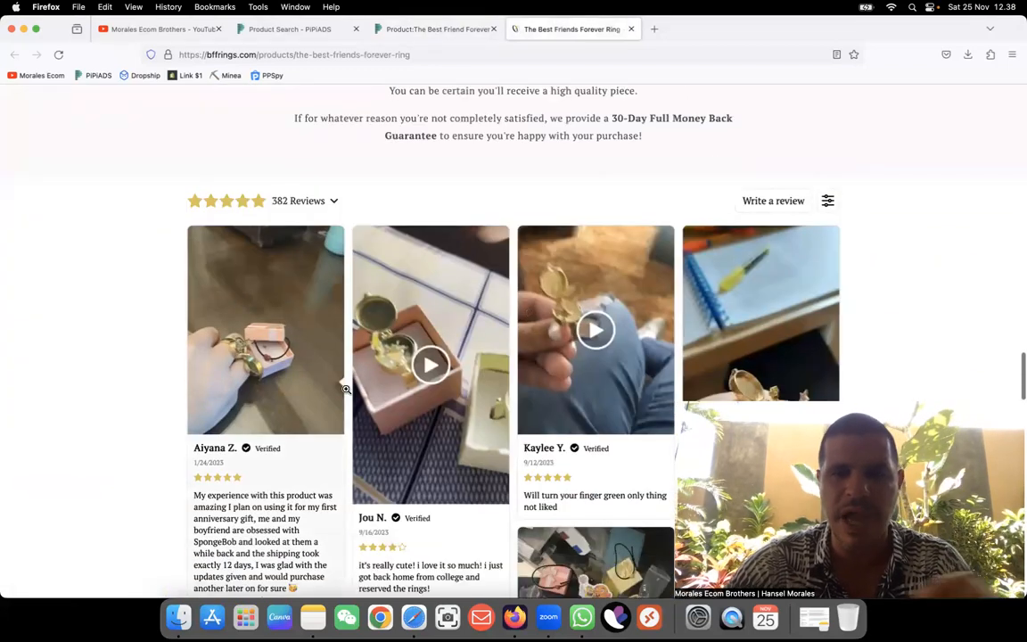
scroll("down", 3)
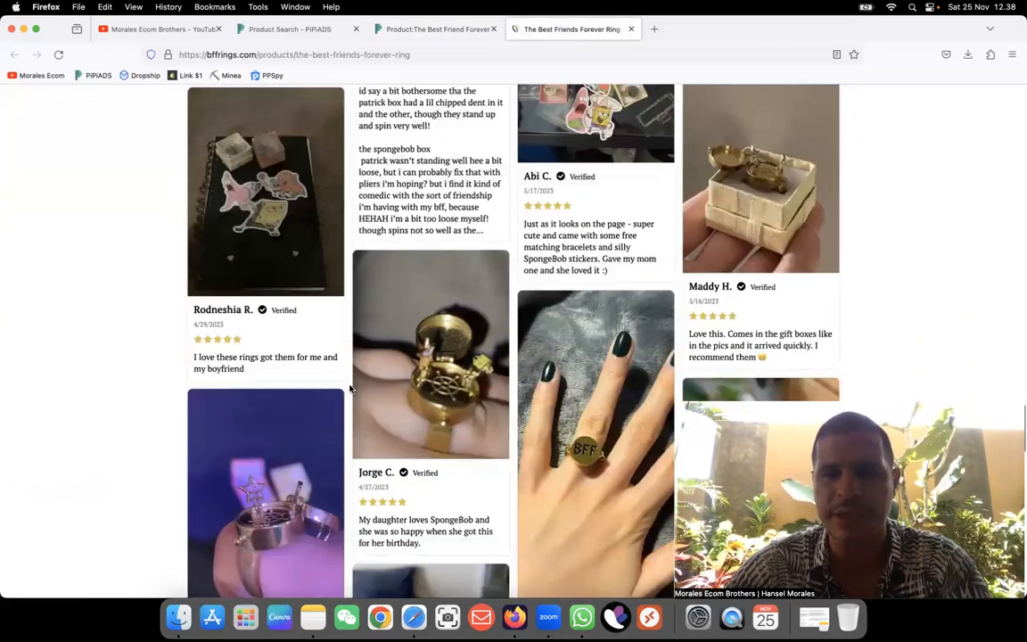
scroll("down", 3)
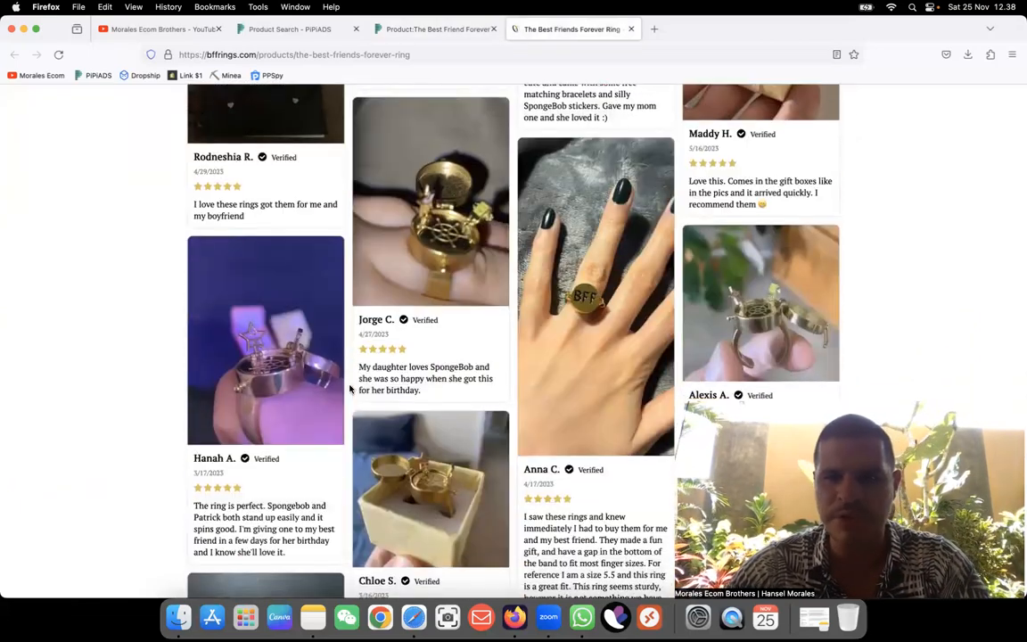
scroll("down", 3)
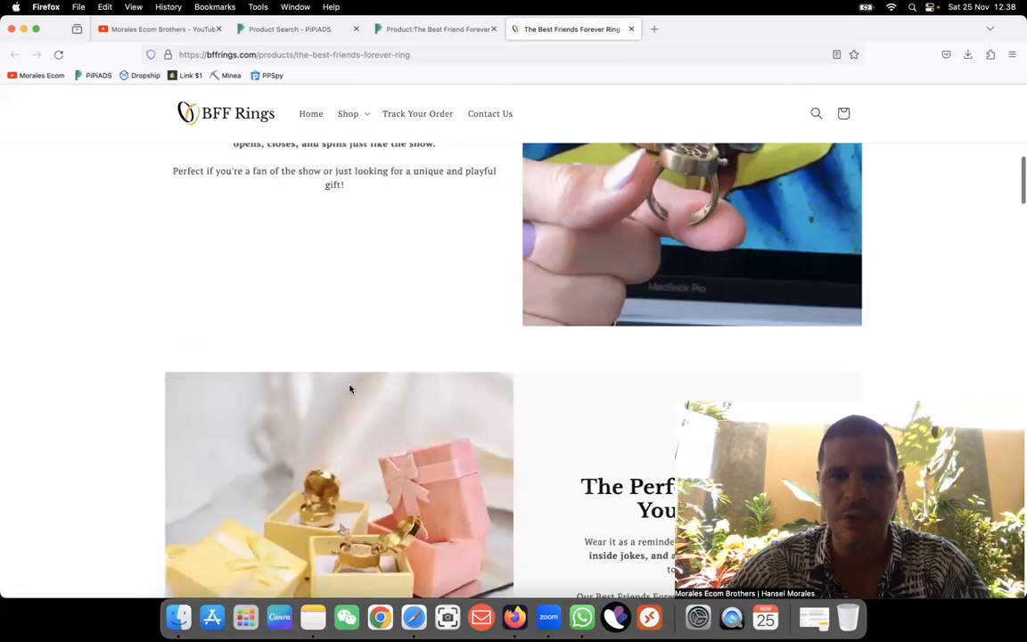
scroll("up", 3)
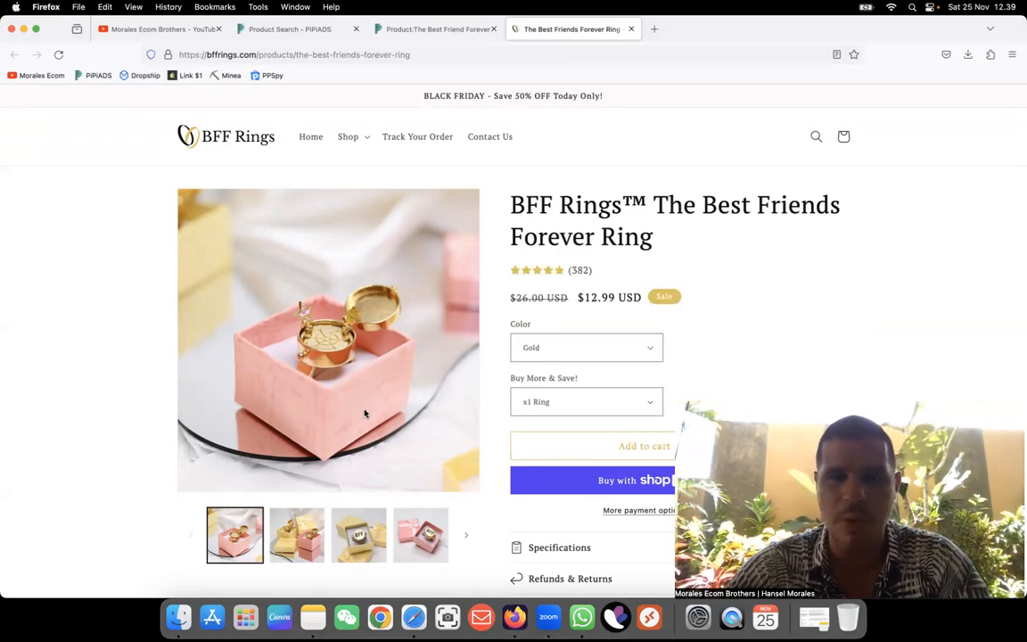
Return to the ring's PiPiAds product tab and scroll through its TikTok ads to the competitor section
left_click(435, 29)
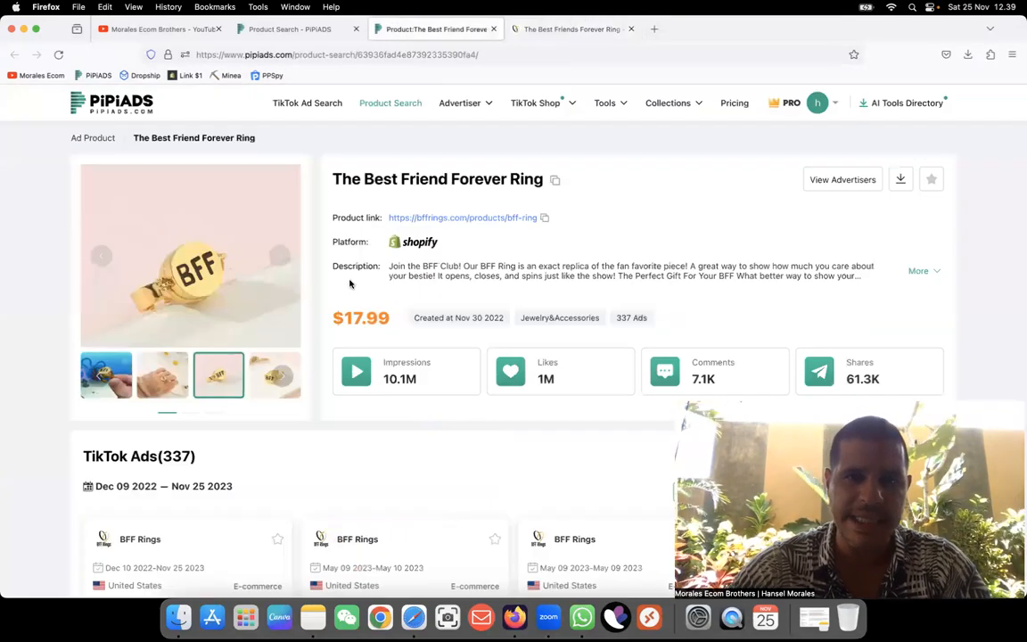
scroll("down", 3)
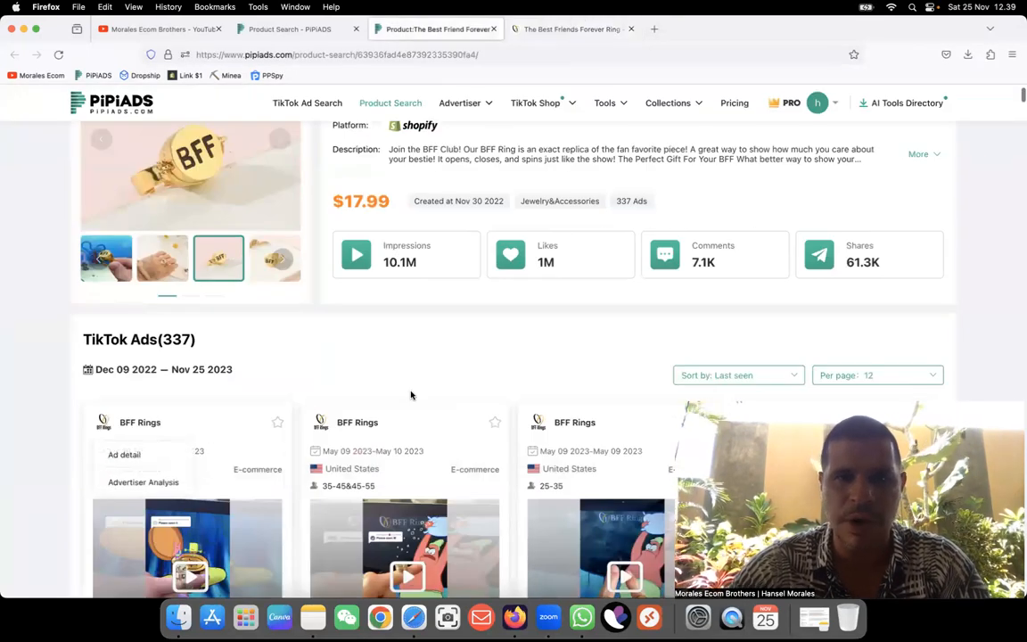
scroll("up", 3)
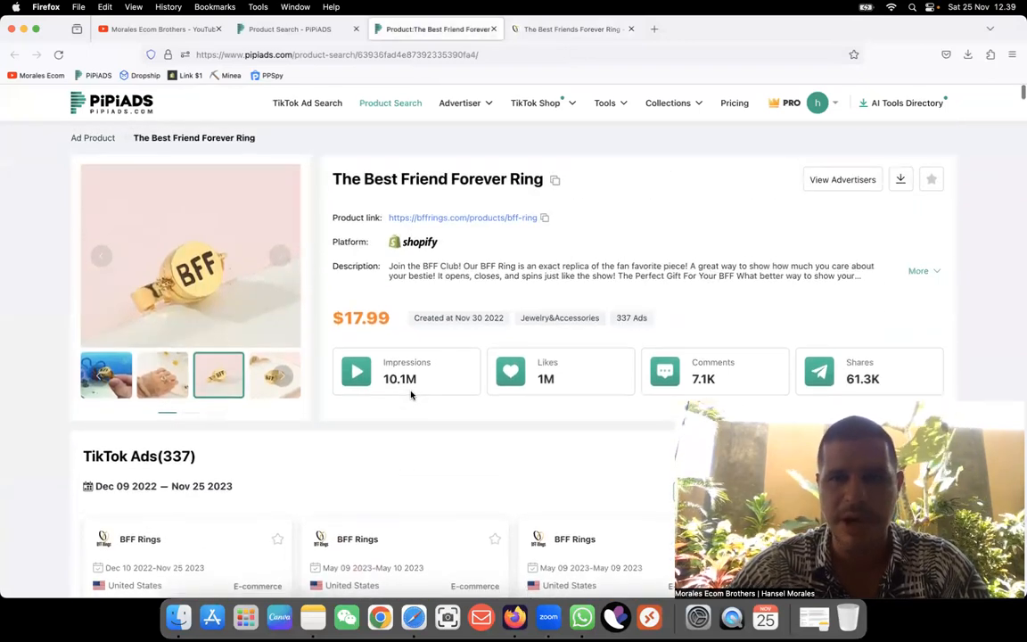
scroll("down", 3)
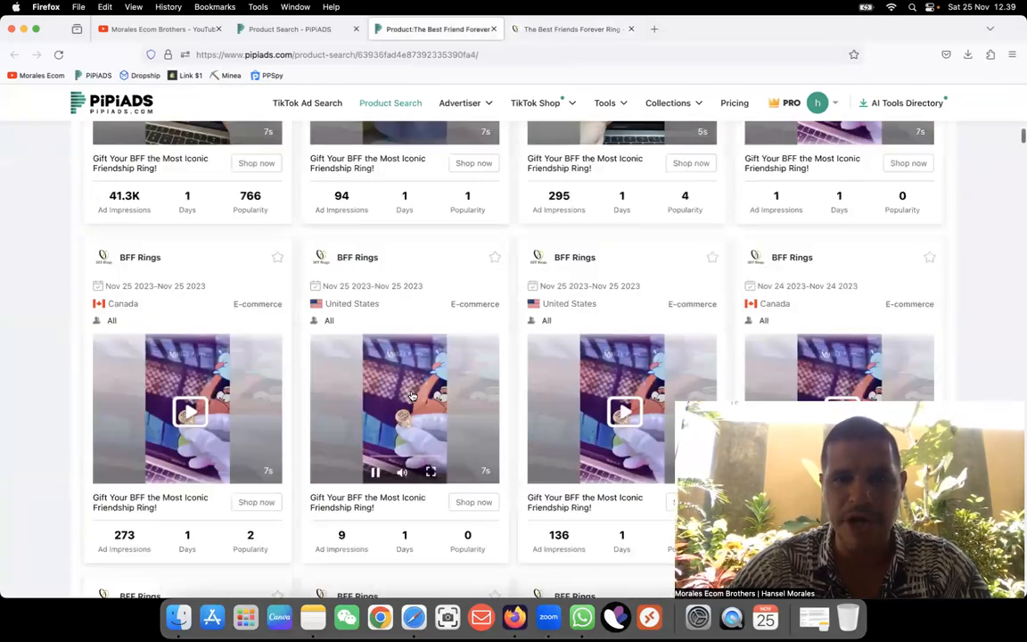
scroll("down", 3)
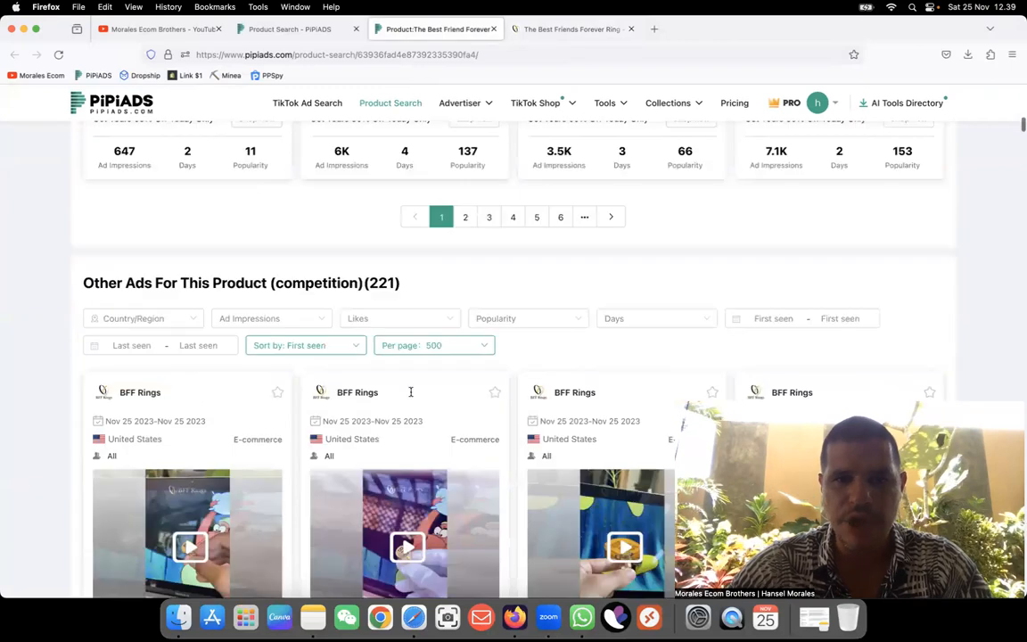
scroll("down", 3)
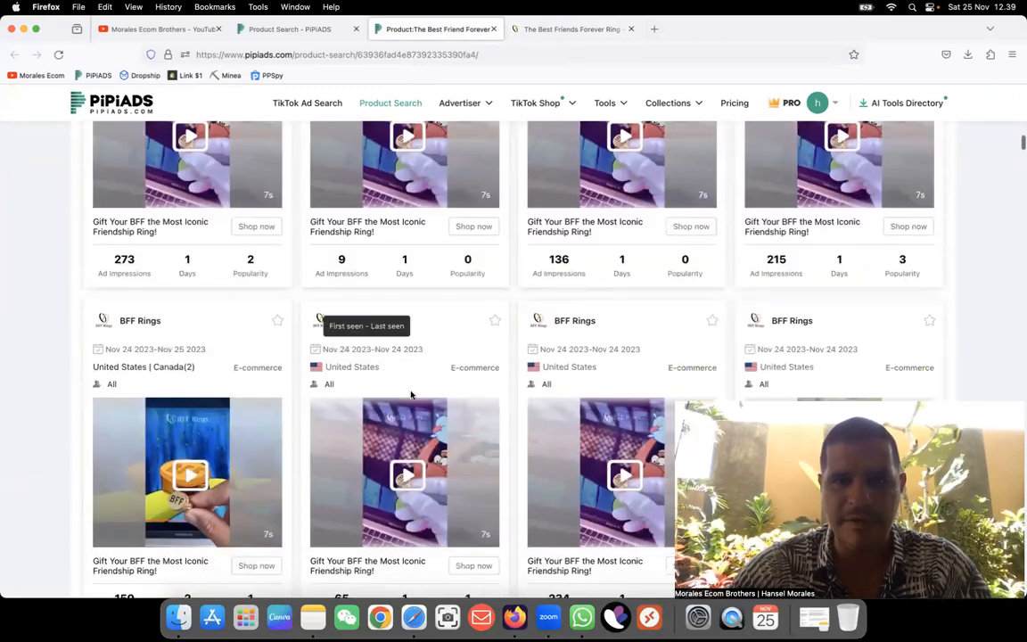
scroll("down", 3)
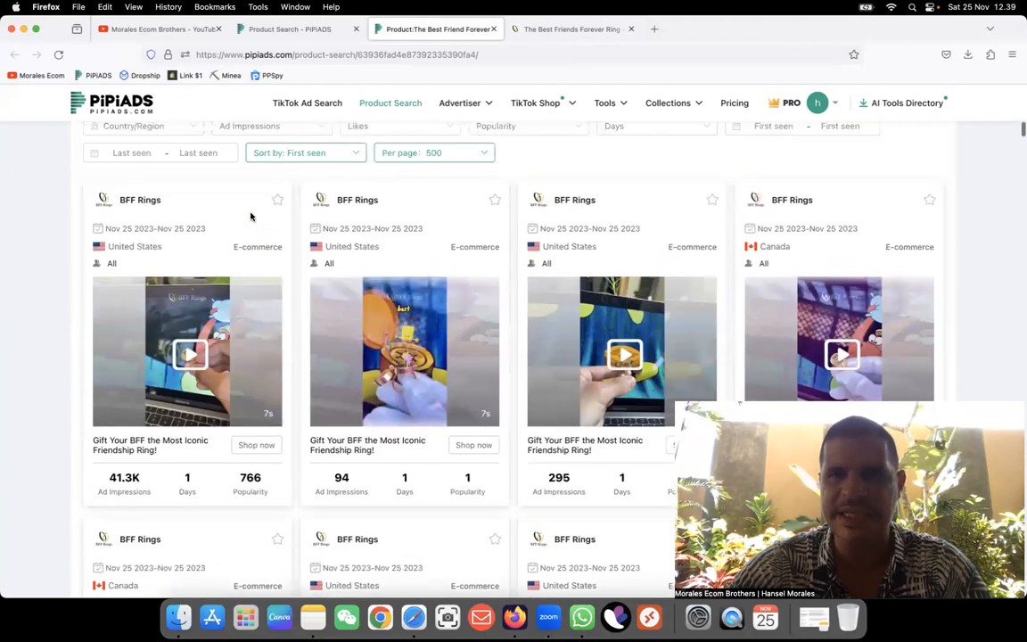
scroll("down", 3)
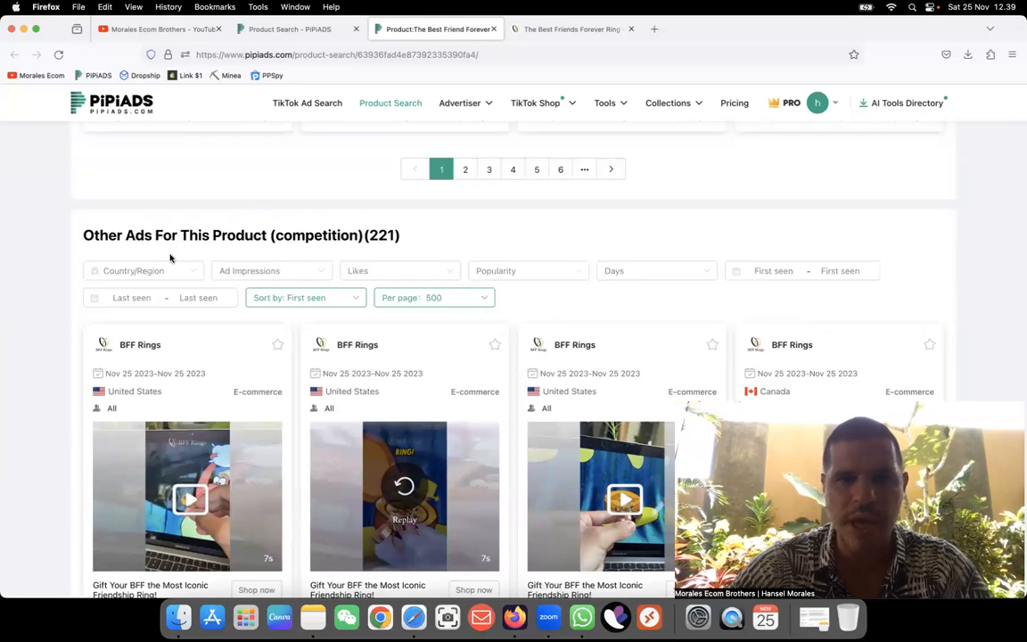
mouse_move(406, 232)
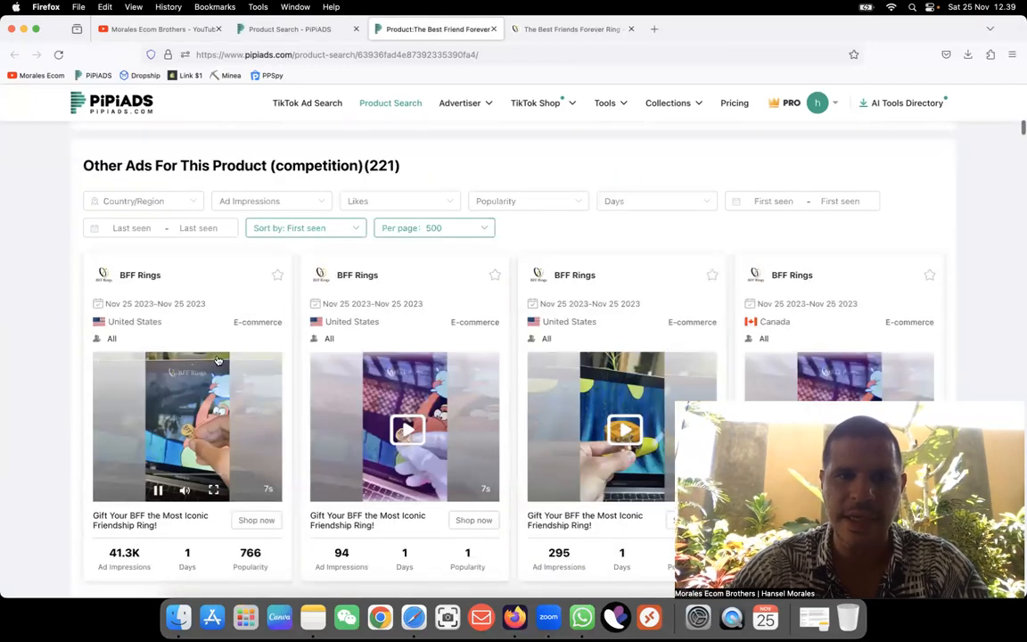
Pause the first competitor ad's video and point out its popularity score of 766
left_click(187, 426)
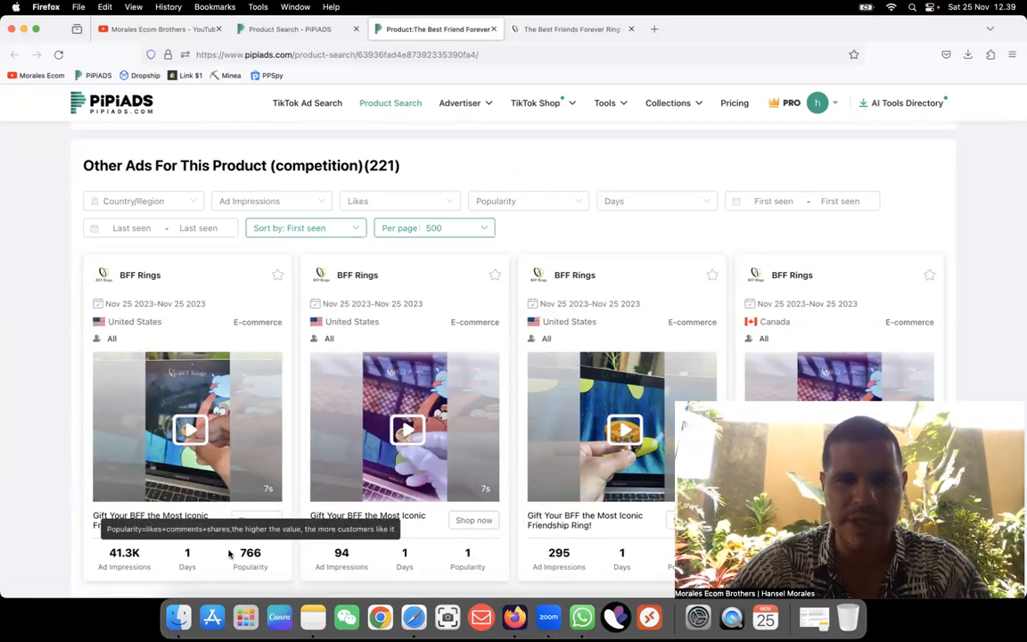
left_click(187, 428)
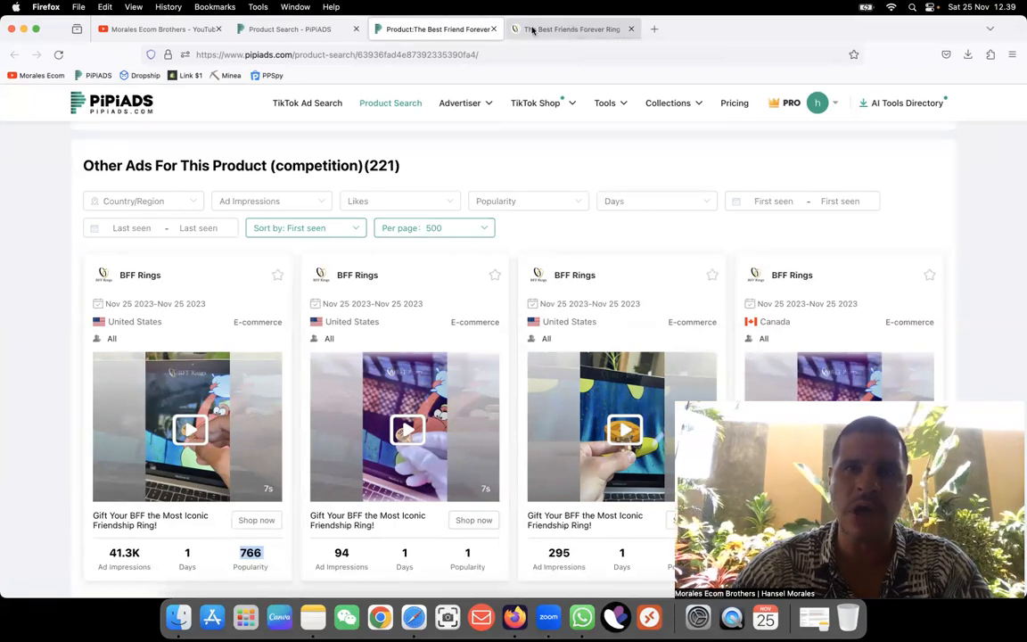
Switch to the YouTube tab showing the Morales Ecom Brothers channel page
left_click(160, 28)
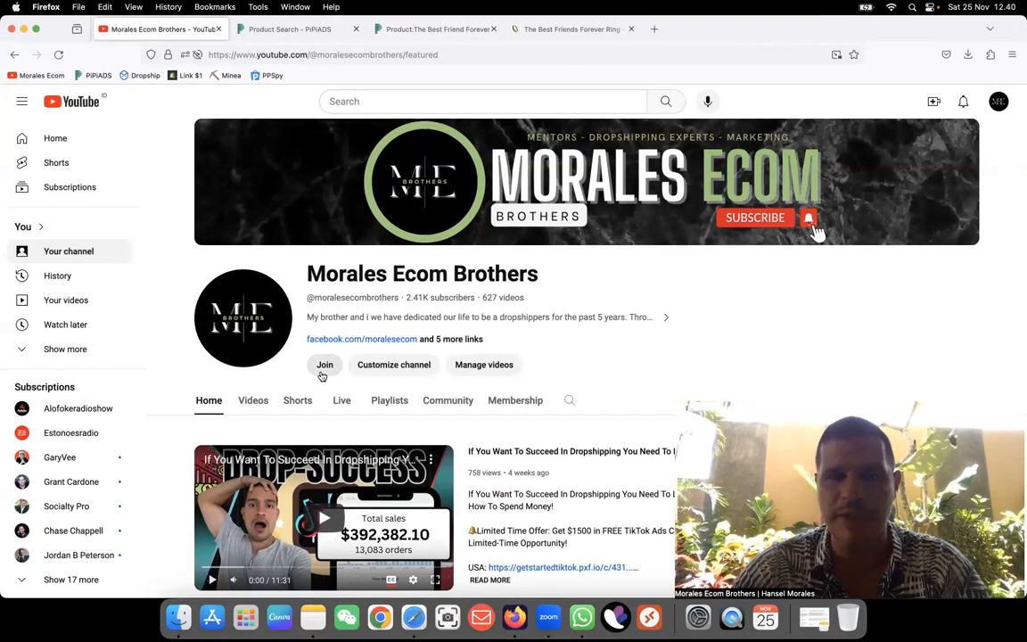
scroll("down", 3)
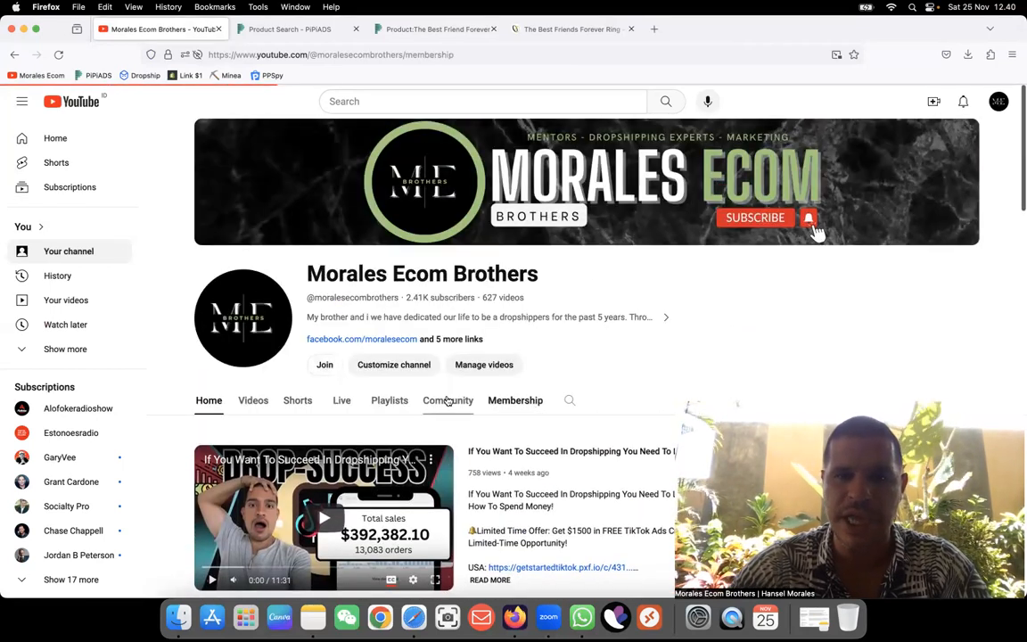
Browse the Morales Ecom Brothers Community posts, reading student results of $1.03K and £5.09K sales
left_click(447, 399)
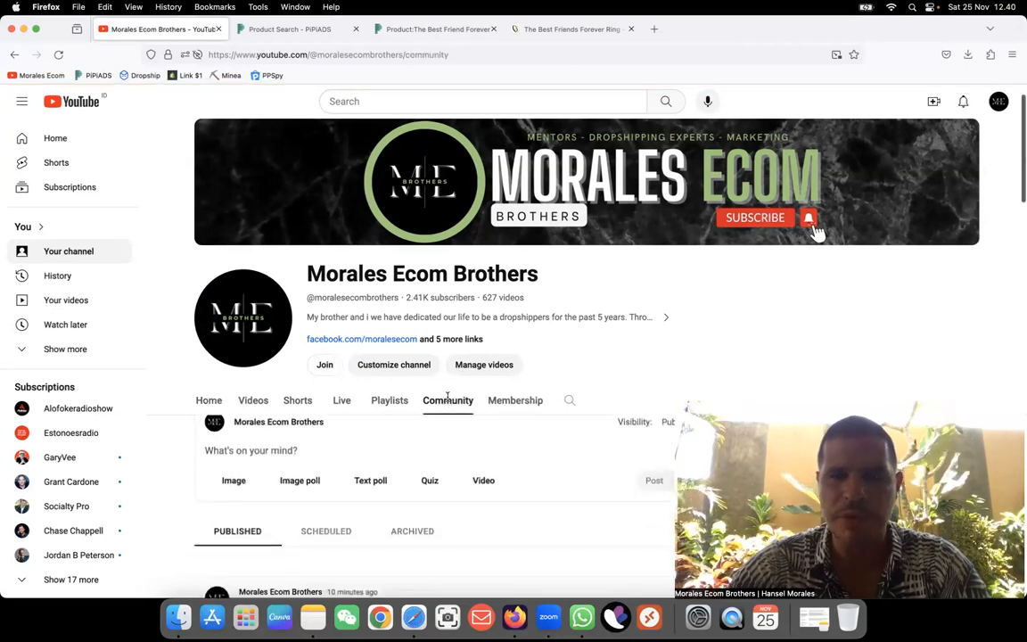
scroll("down", 3)
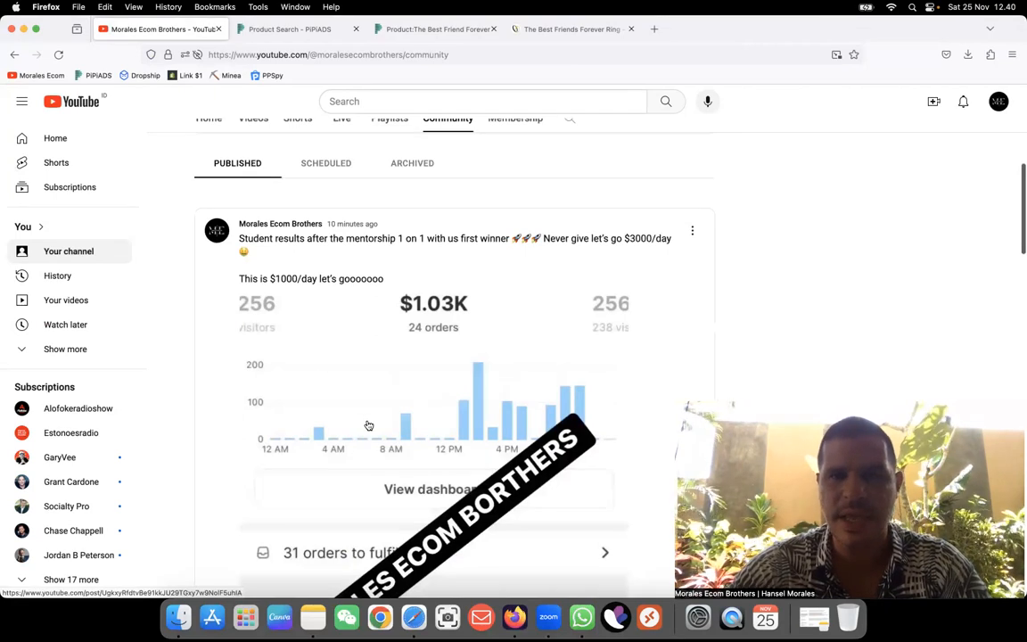
scroll("down", 3)
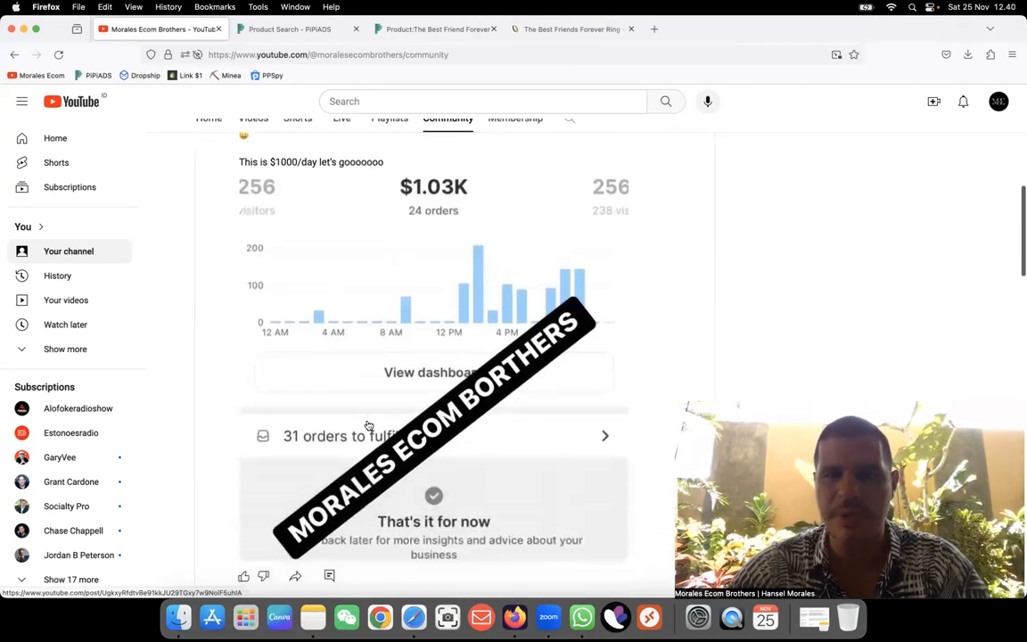
scroll("down", 3)
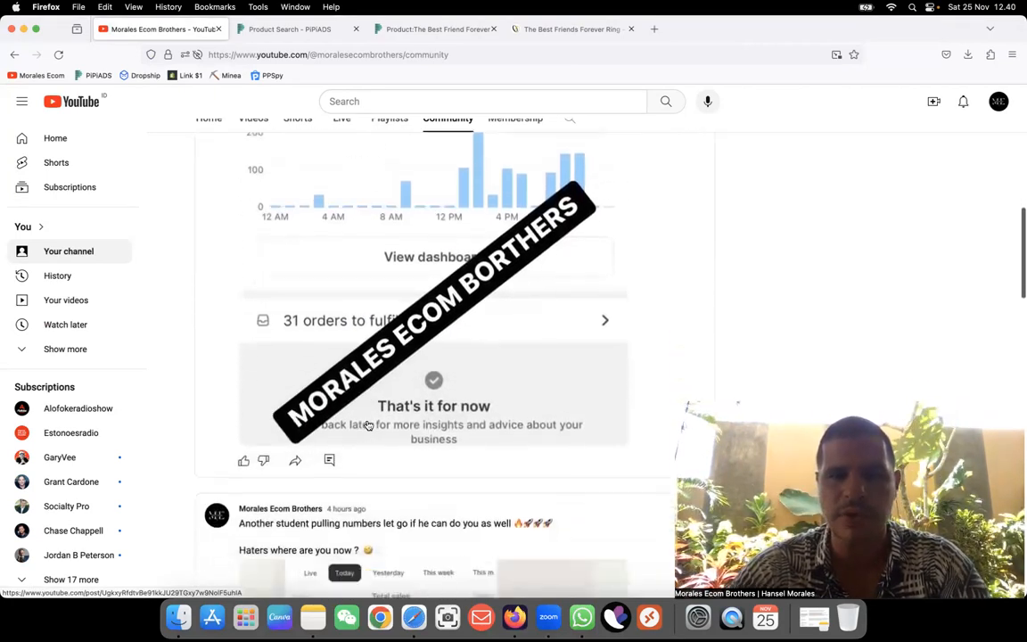
scroll("down", 3)
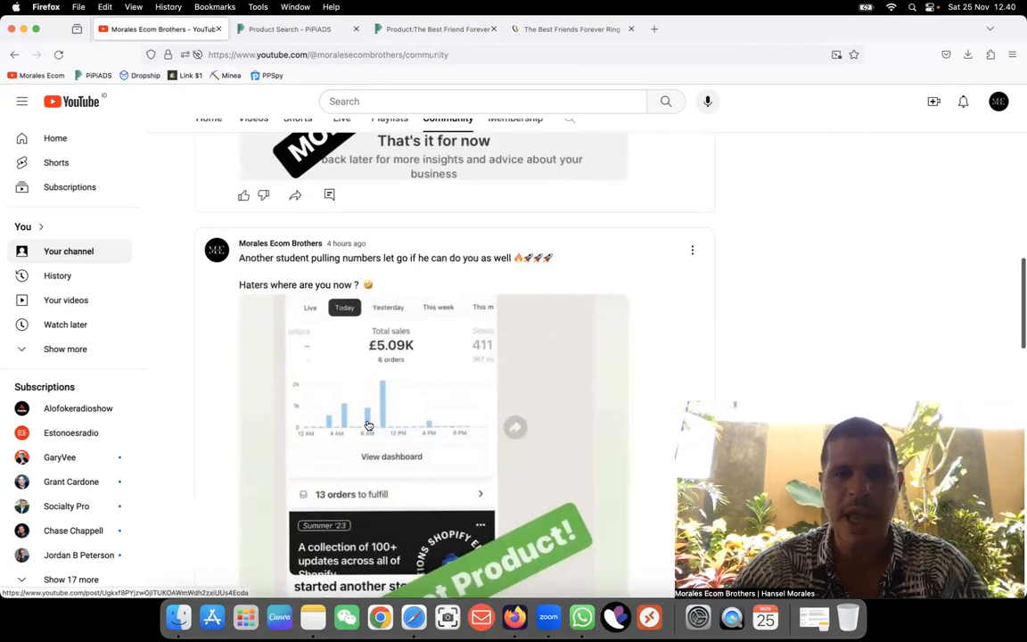
scroll("down", 3)
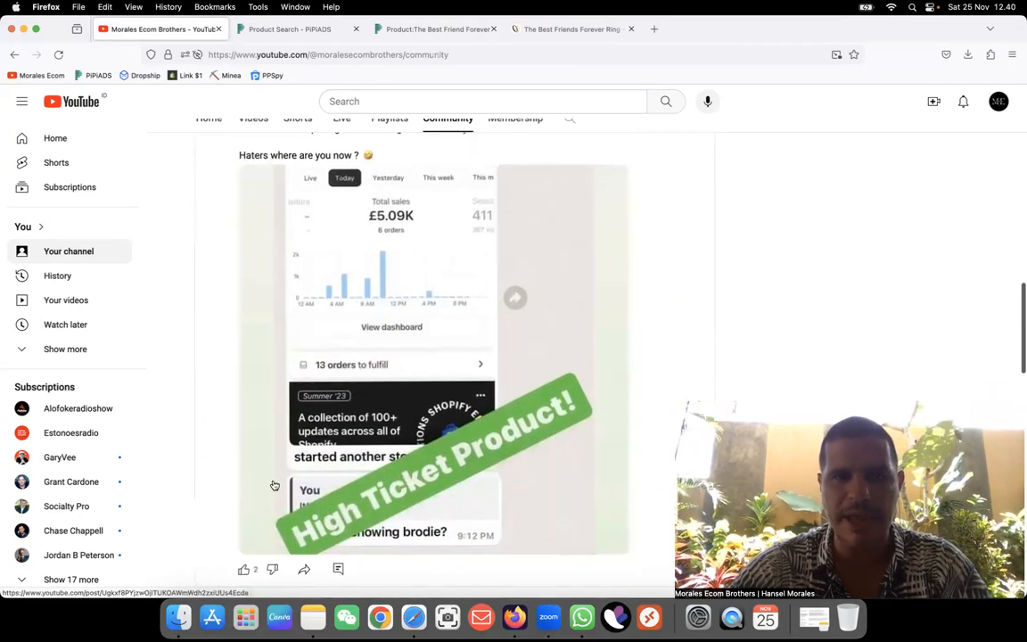